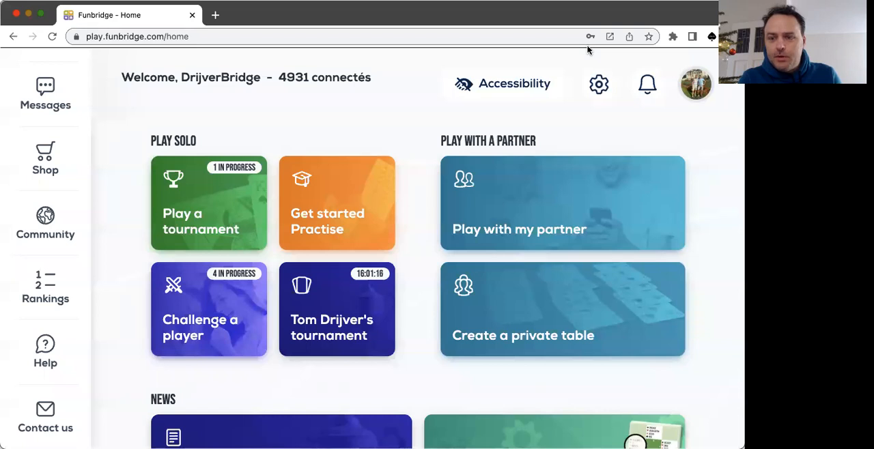
{"action": "mouse_move", "coordinate": [420, 151]}
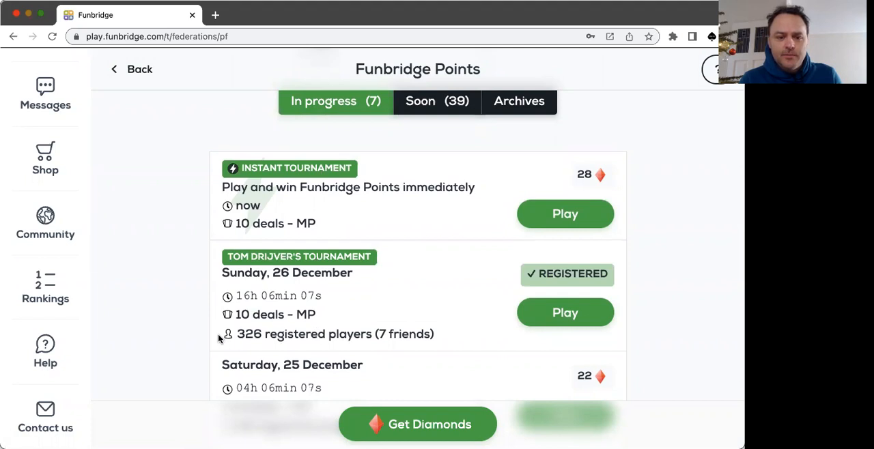
{"action": "mouse_move", "coordinate": [508, 308]}
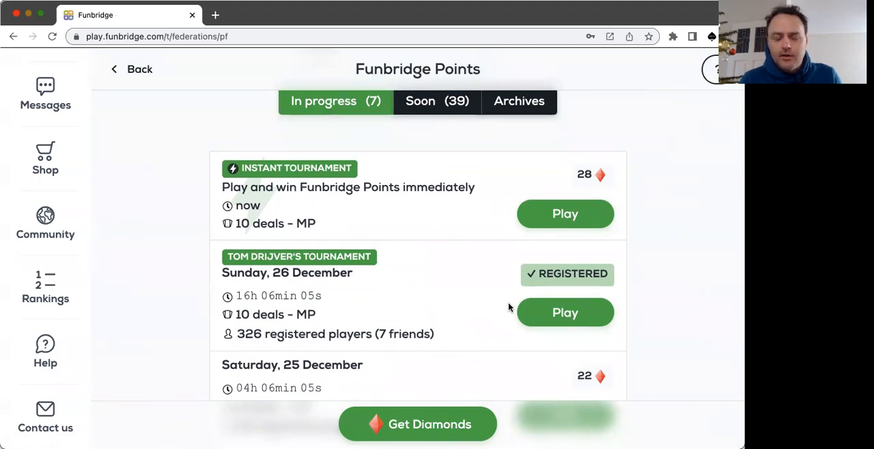
{"action": "mouse_move", "coordinate": [566, 311]}
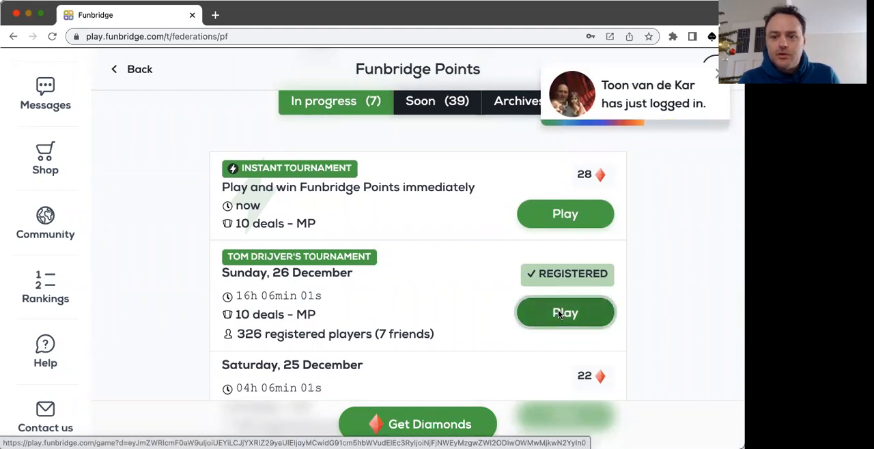
- Start Tom Drijver's tournament and double the opponents' bid on deal 1
{"action": "left_click", "coordinate": [566, 312]}
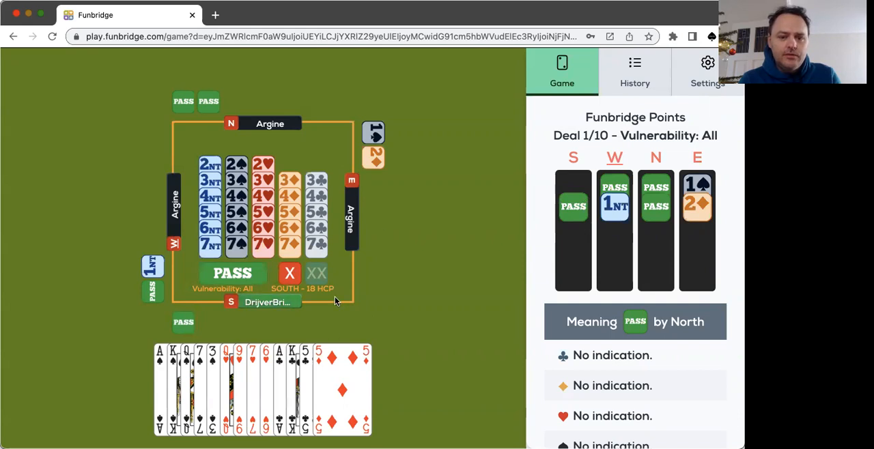
{"action": "left_click", "coordinate": [290, 273]}
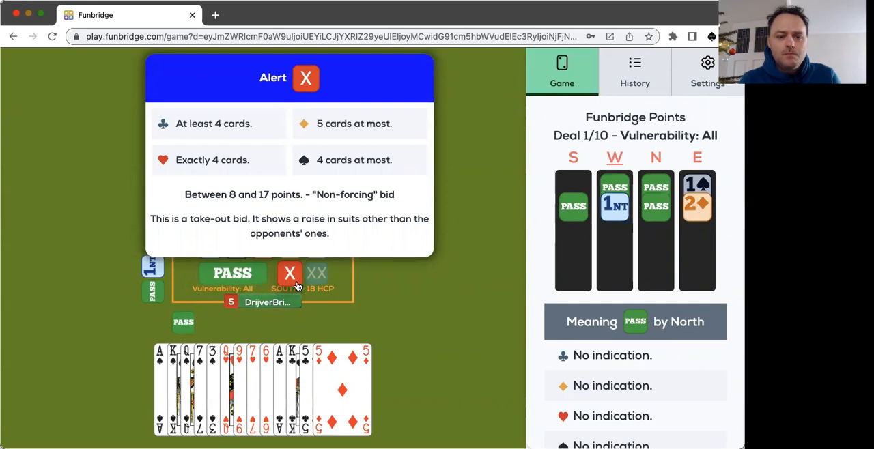
{"action": "left_click", "coordinate": [305, 77]}
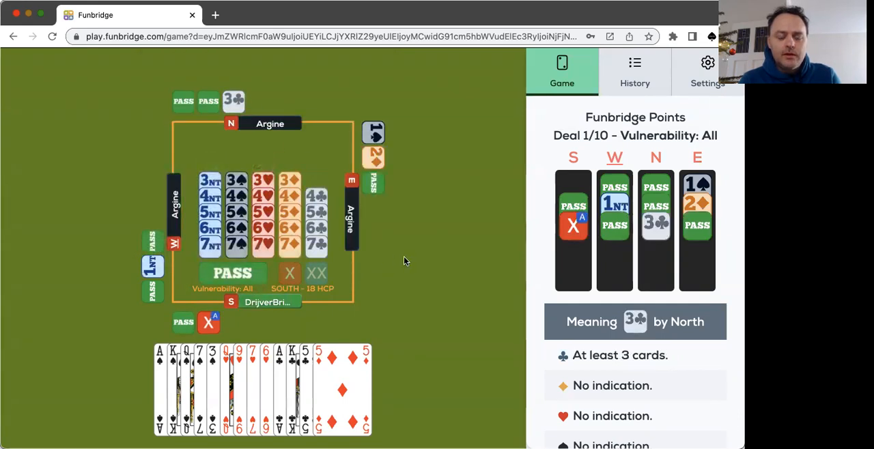
{"action": "mouse_move", "coordinate": [271, 139]}
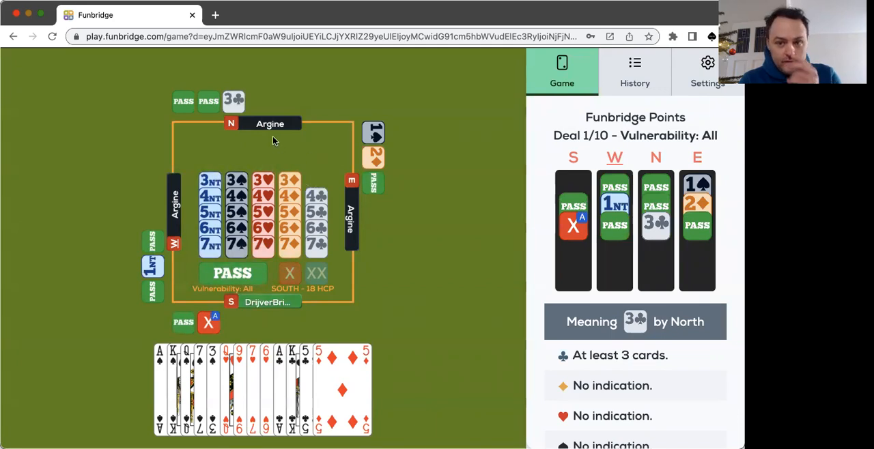
- Check North's 3♣ meaning, then pass twice so East's 3♦ ends the auction
{"action": "left_click", "coordinate": [233, 101]}
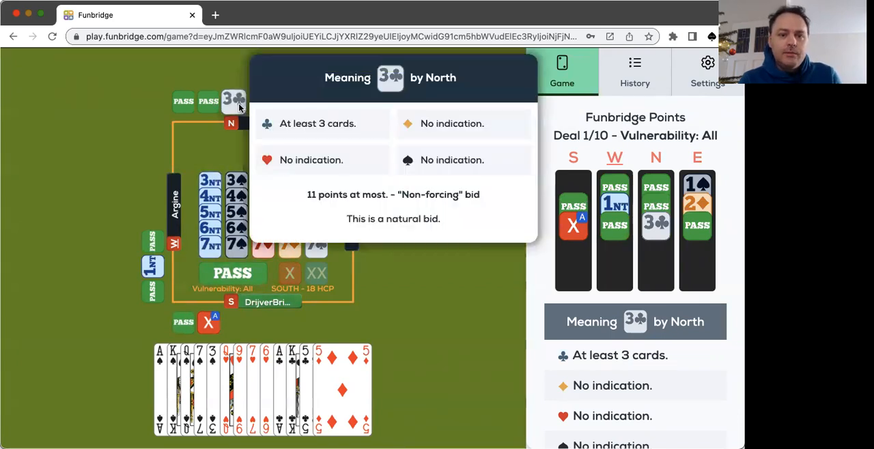
{"action": "mouse_move", "coordinate": [176, 153]}
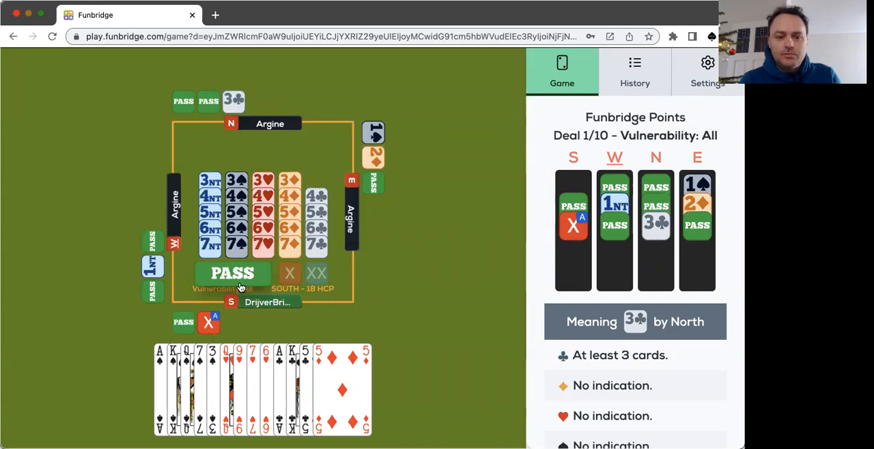
{"action": "left_click", "coordinate": [233, 273]}
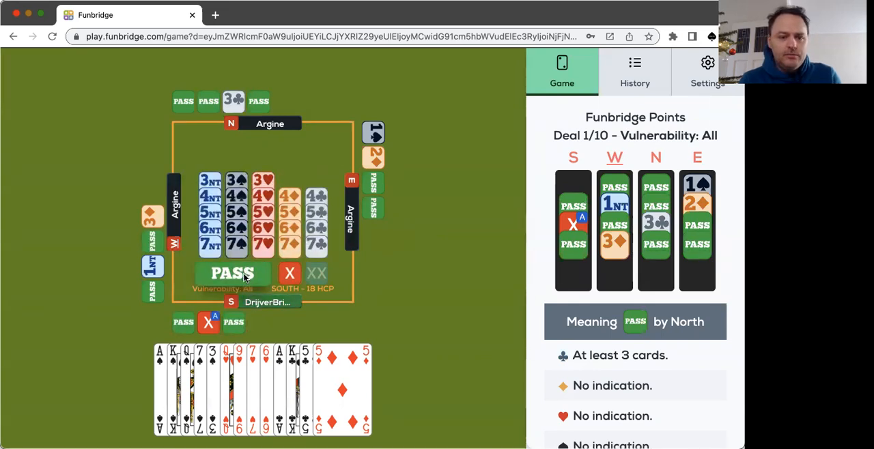
{"action": "left_click", "coordinate": [232, 273]}
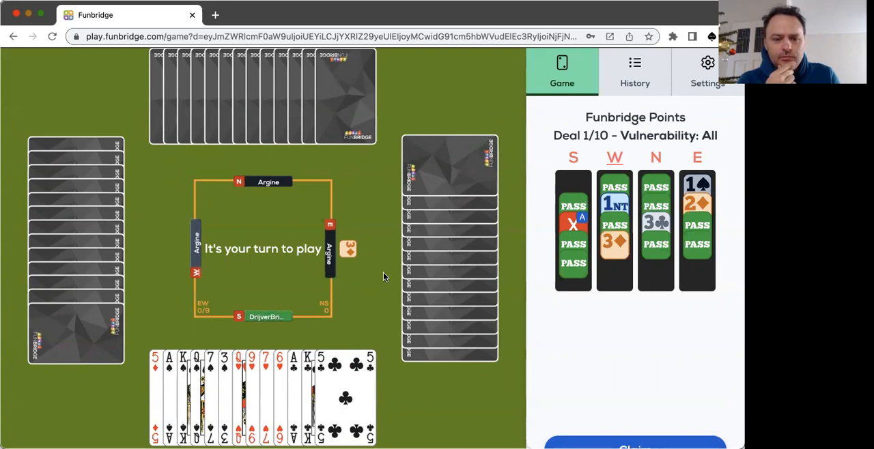
{"action": "mouse_move", "coordinate": [325, 339]}
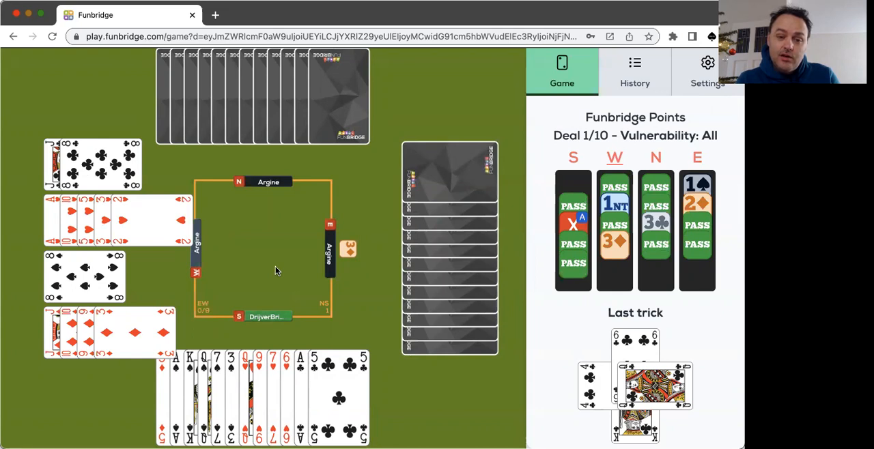
{"action": "mouse_move", "coordinate": [381, 191]}
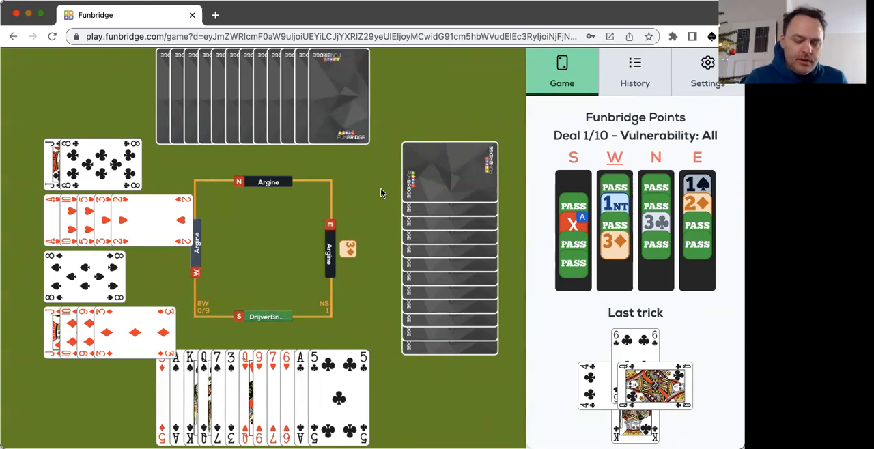
{"action": "mouse_move", "coordinate": [235, 217]}
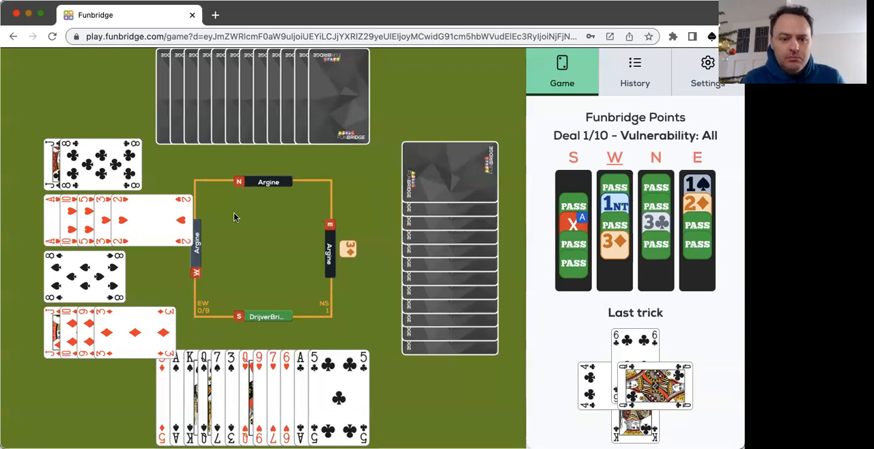
- Play cards to the following tricks of deal 1 until the 'End?' dialog appears
{"action": "left_click", "coordinate": [263, 390]}
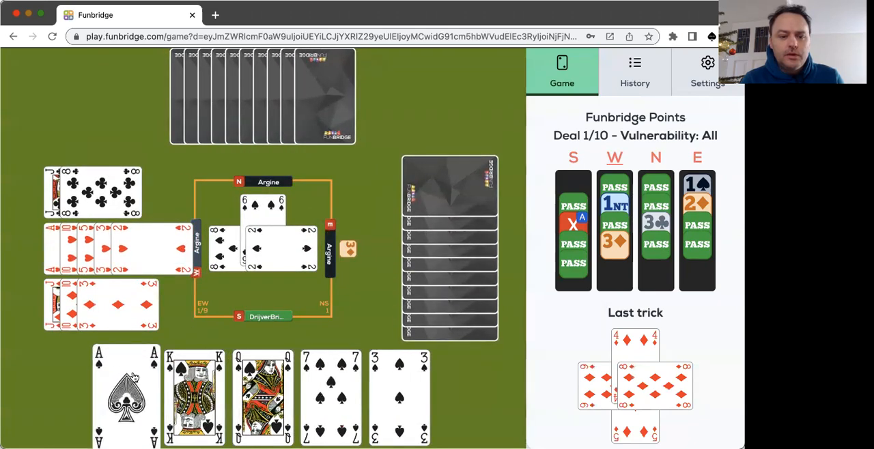
{"action": "left_click", "coordinate": [125, 396]}
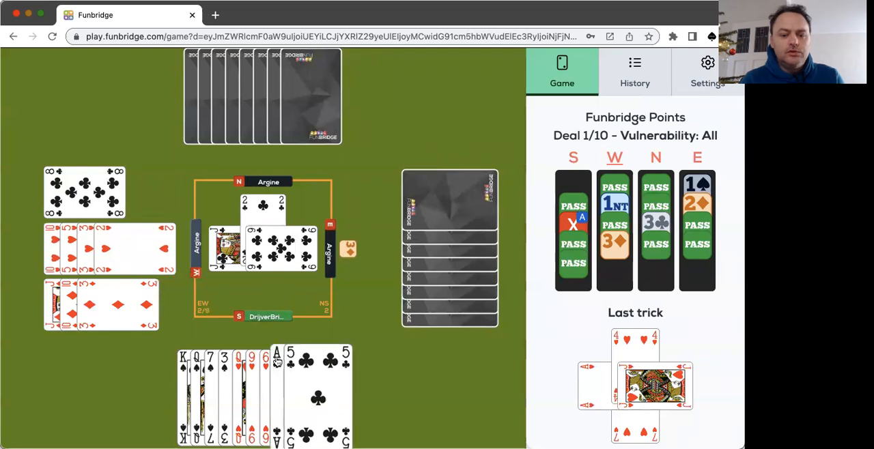
{"action": "left_click", "coordinate": [276, 396]}
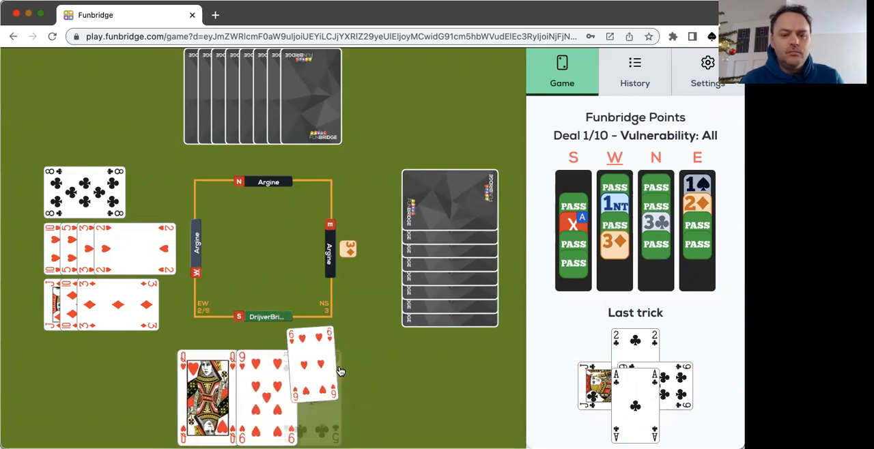
{"action": "left_click", "coordinate": [312, 362]}
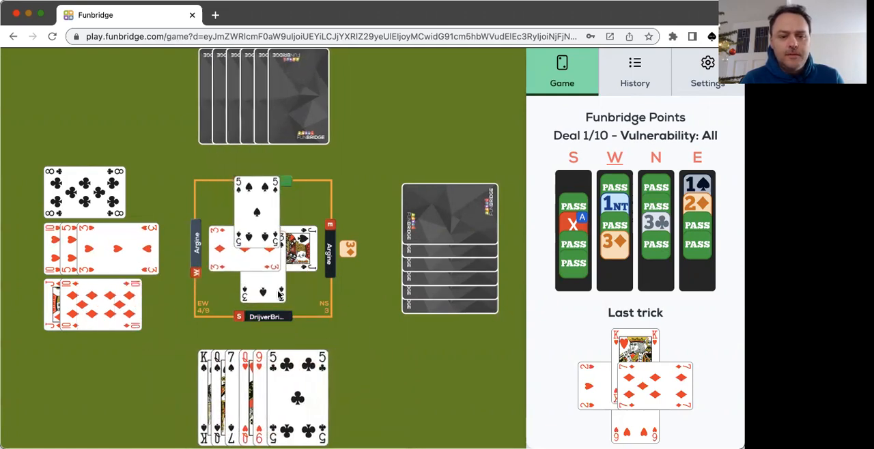
{"action": "left_click", "coordinate": [262, 294]}
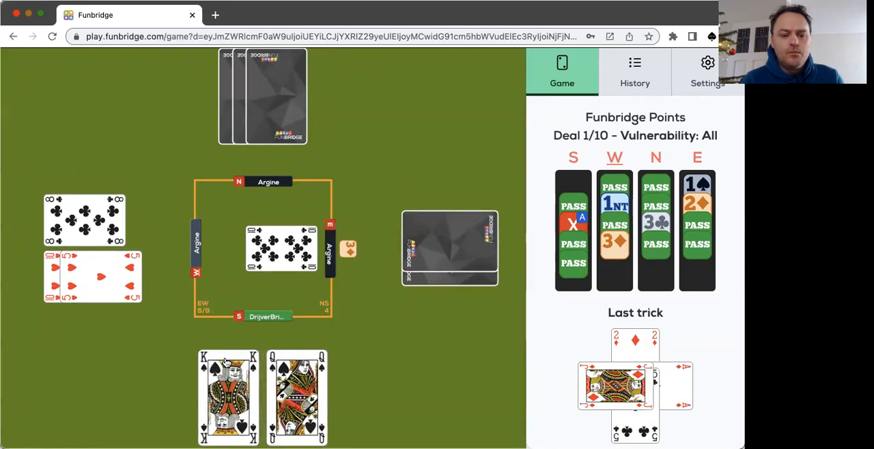
{"action": "left_click", "coordinate": [229, 399]}
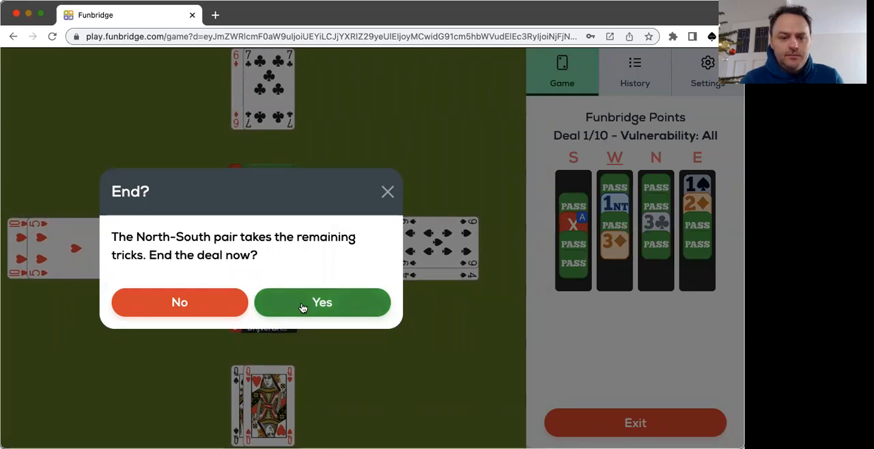
- End deal 1, review its 100% result ranked 1/13, and move to the next deal
{"action": "left_click", "coordinate": [322, 303]}
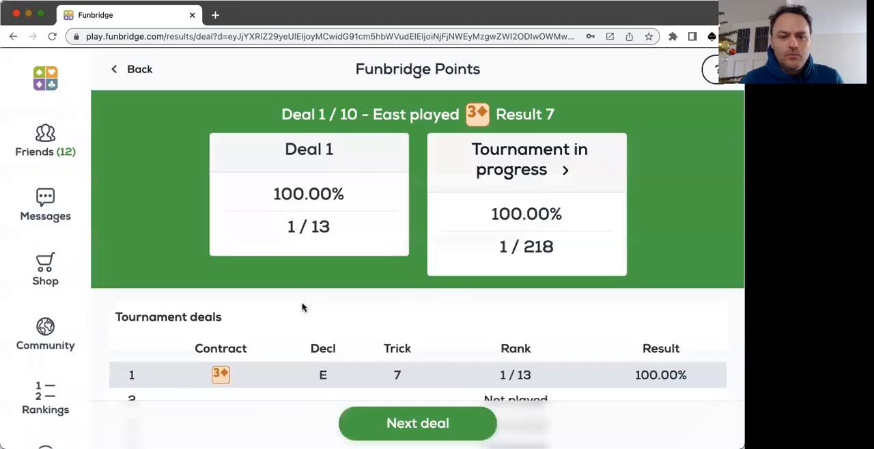
{"action": "mouse_move", "coordinate": [369, 278]}
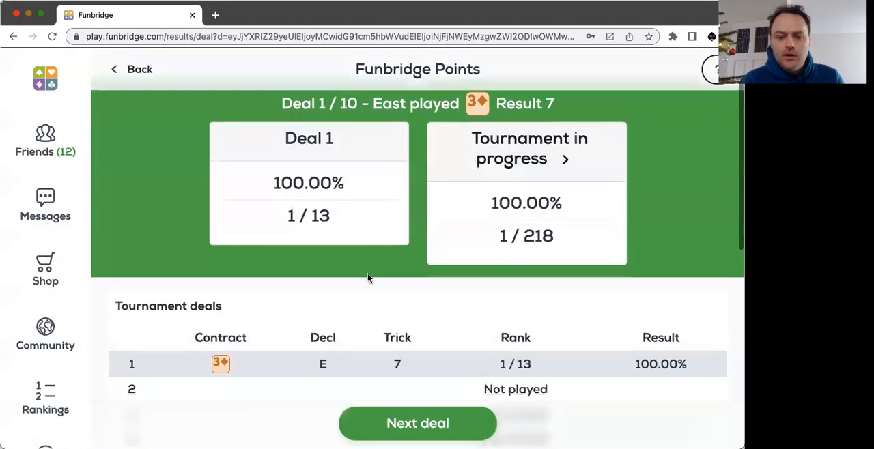
{"action": "scroll", "scroll_direction": "down", "scroll_amount": 3}
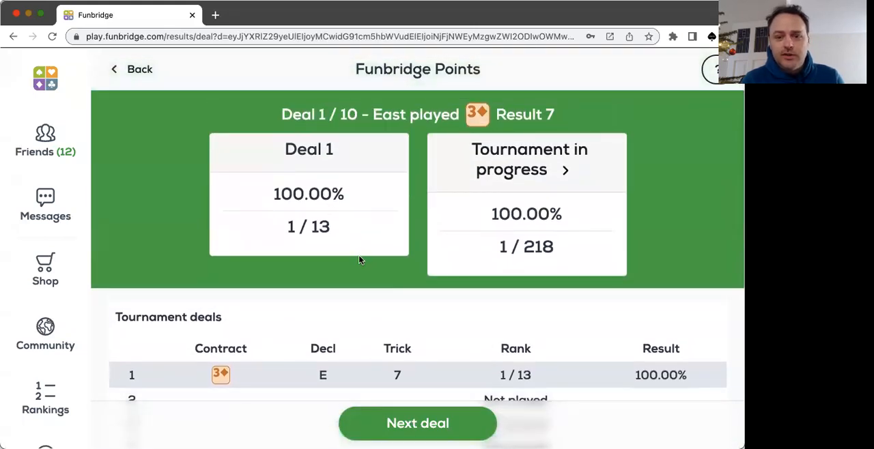
{"action": "scroll", "scroll_direction": "down", "scroll_amount": 3}
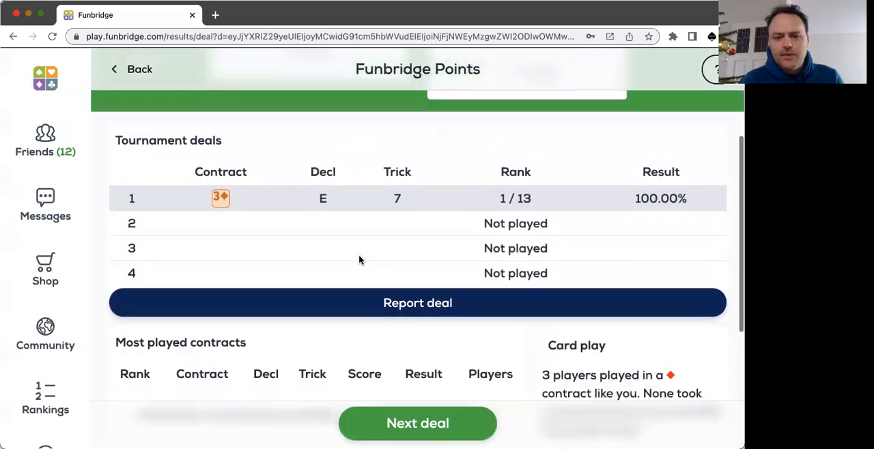
{"action": "scroll", "scroll_direction": "down", "scroll_amount": 3}
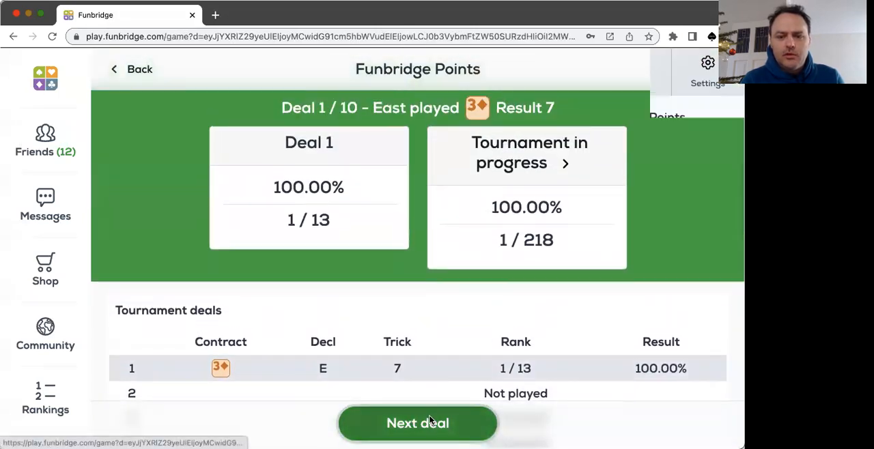
{"action": "left_click", "coordinate": [417, 424]}
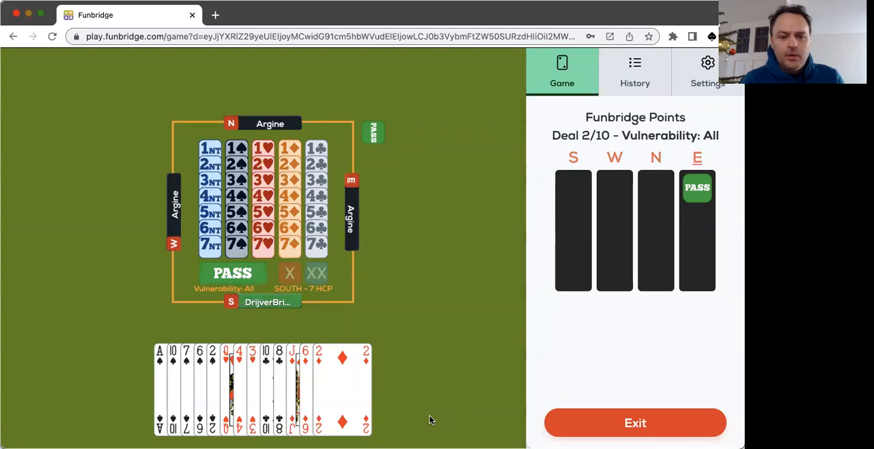
{"action": "mouse_move", "coordinate": [439, 254]}
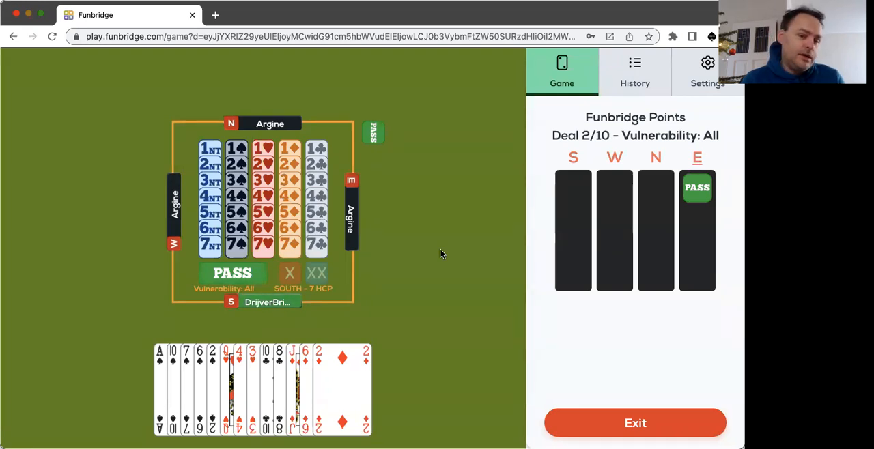
{"action": "mouse_move", "coordinate": [341, 304]}
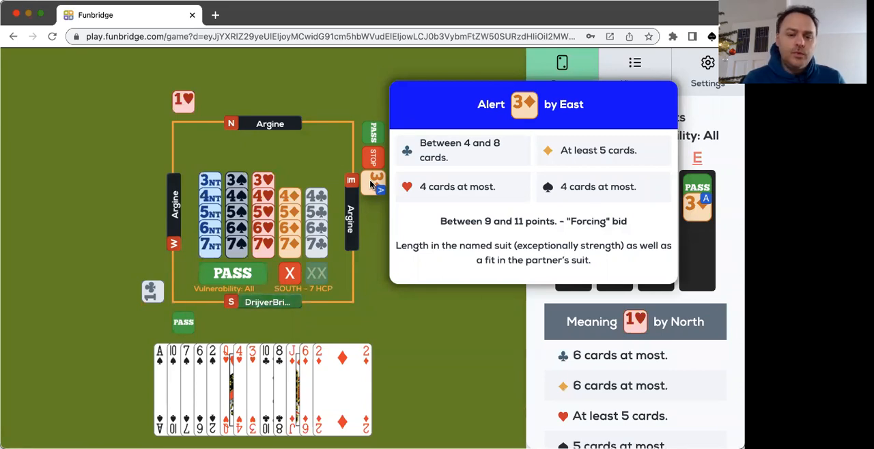
- Bid 3♥ as South, then pass over West's 5♣ to end the auction
{"action": "left_click", "coordinate": [373, 183]}
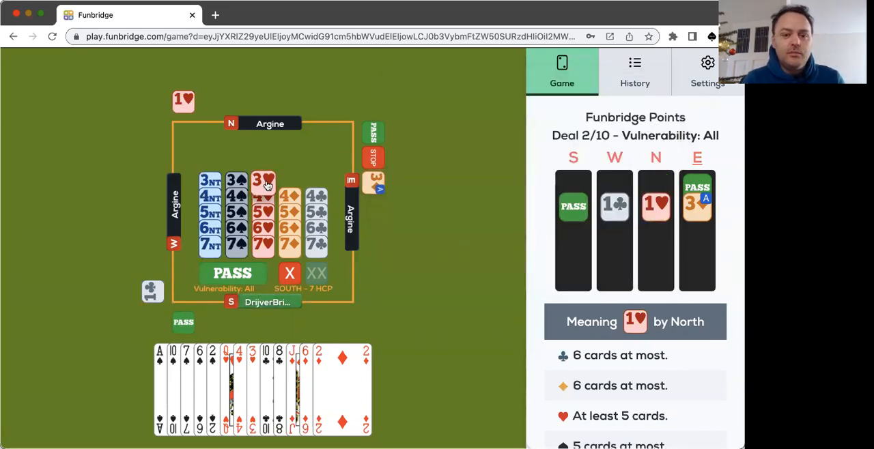
{"action": "left_click", "coordinate": [262, 181]}
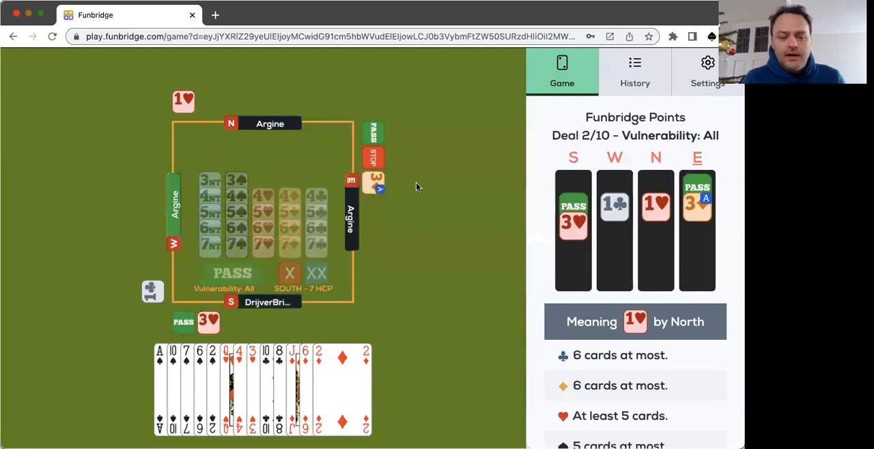
{"action": "mouse_move", "coordinate": [374, 273]}
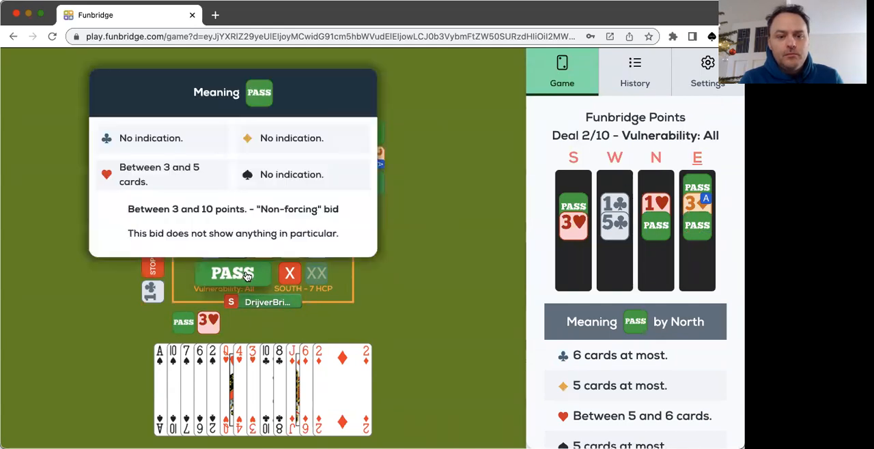
{"action": "left_click", "coordinate": [232, 273]}
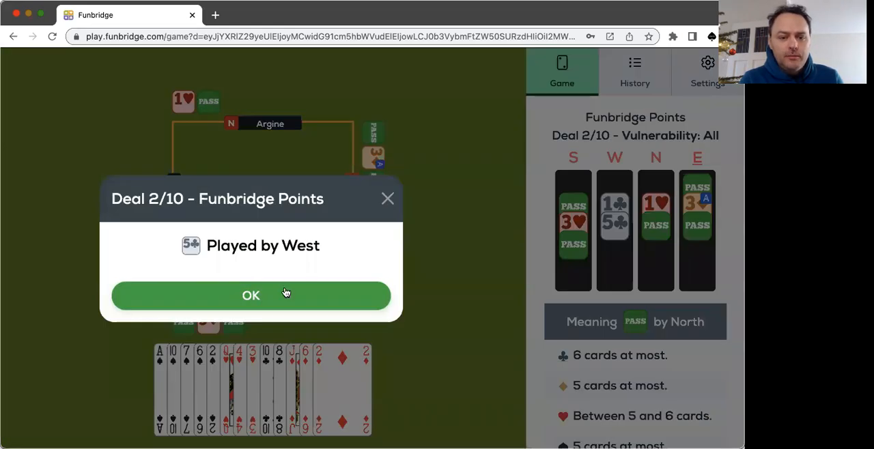
- Accept West as declarer in 5♣ and play a card to the first trick
{"action": "left_click", "coordinate": [251, 295]}
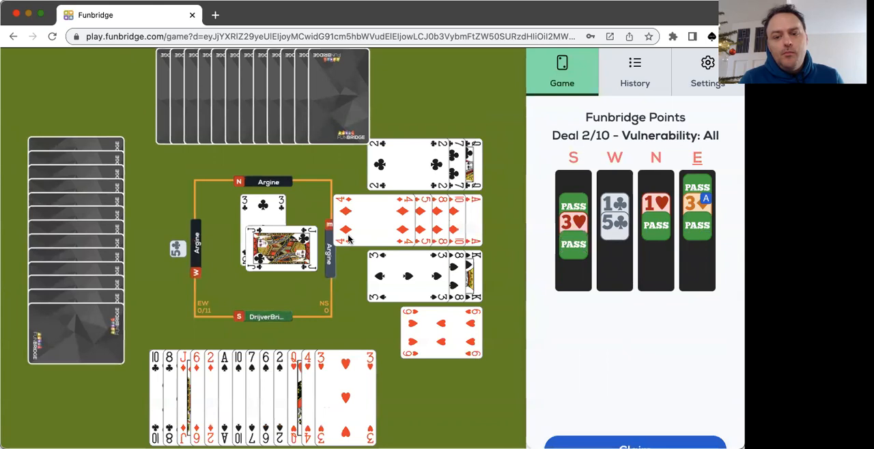
{"action": "left_click", "coordinate": [614, 219]}
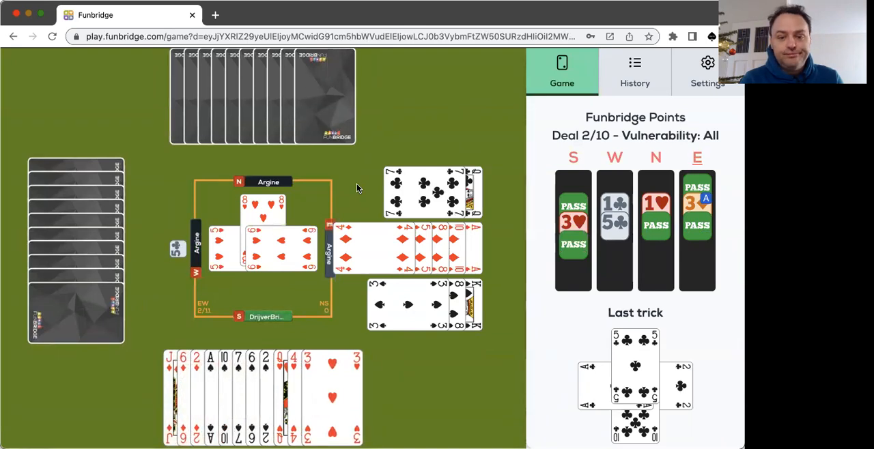
{"action": "mouse_move", "coordinate": [331, 306]}
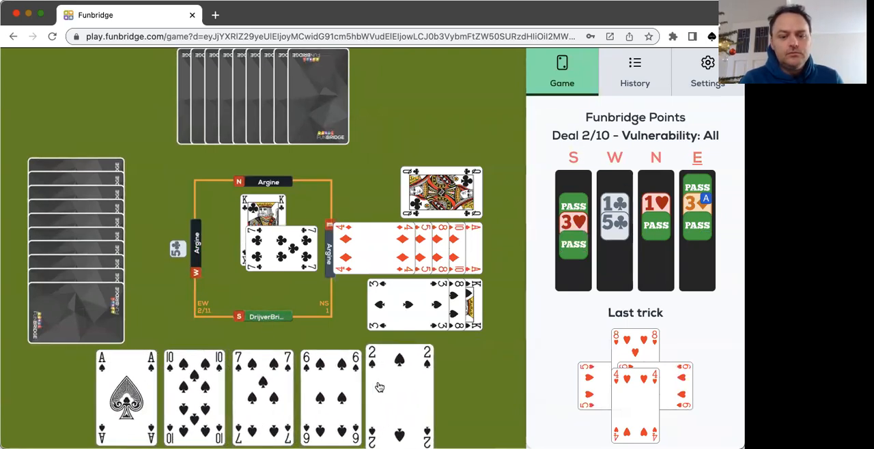
- Play the remaining spades to finish deal 2: 10 tricks for West, 53.57%, ranked 1/15
{"action": "left_click", "coordinate": [398, 396]}
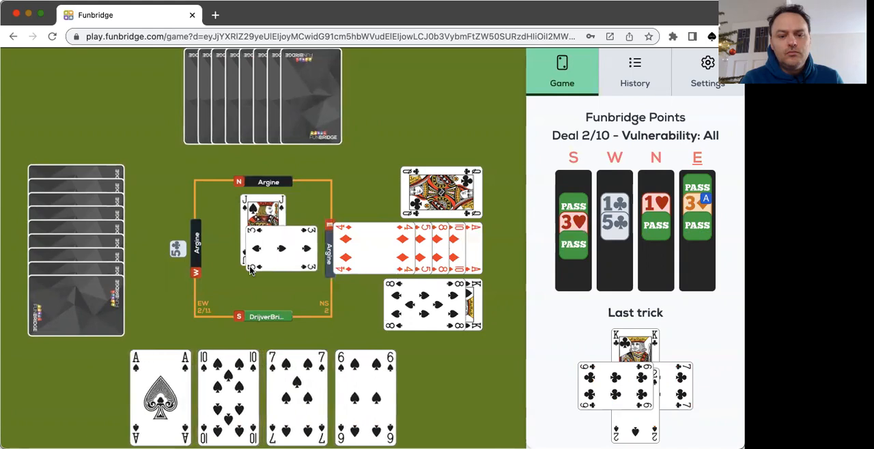
{"action": "left_click", "coordinate": [159, 396]}
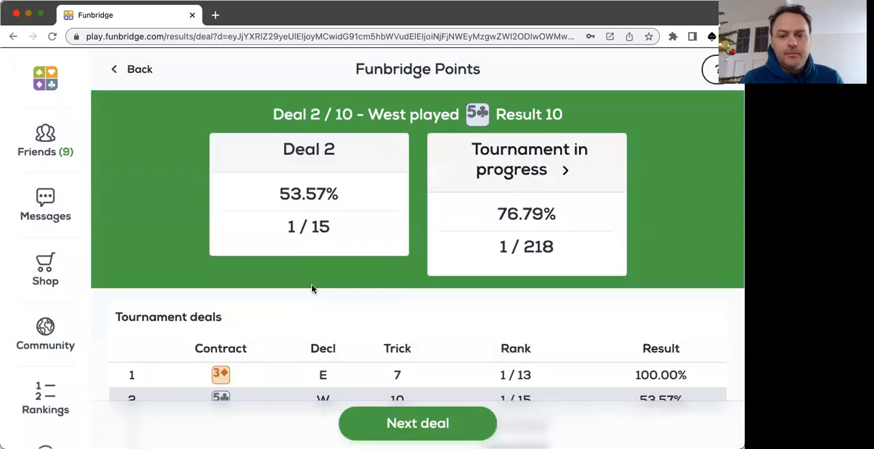
{"action": "mouse_move", "coordinate": [349, 284]}
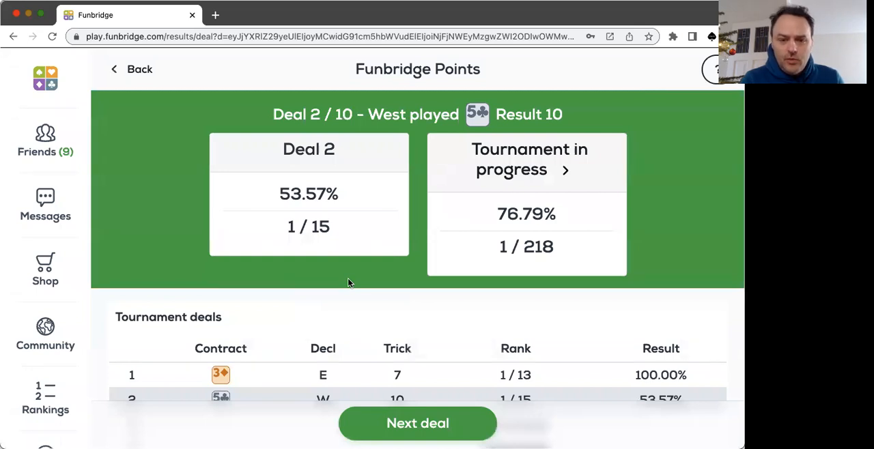
- Leave deal 2's results and start deal 3 of the tournament
{"action": "scroll", "scroll_direction": "down", "scroll_amount": 3}
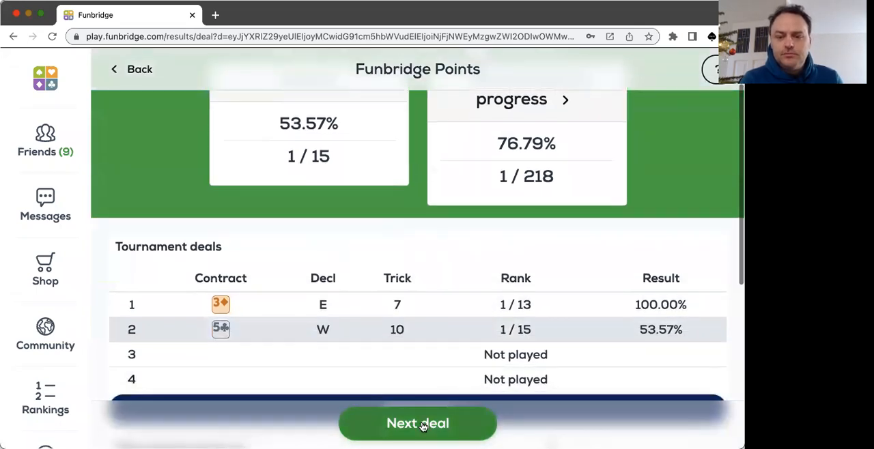
{"action": "left_click", "coordinate": [418, 424]}
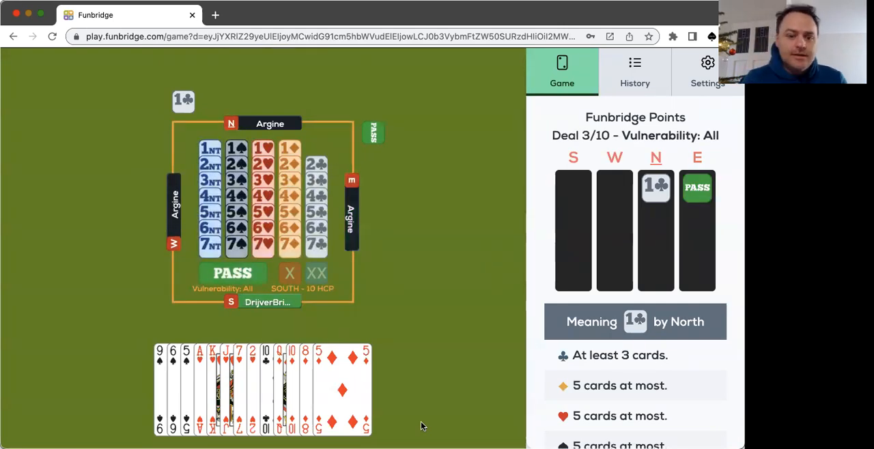
- Respond 1♥ to North's 1♣, then rebid 1NT after North's 1♠ to become declarer
{"action": "left_click", "coordinate": [262, 147]}
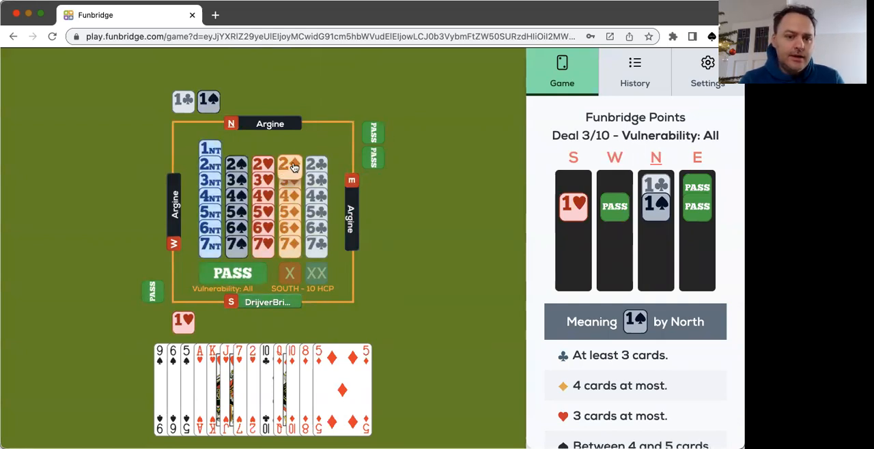
{"action": "left_click", "coordinate": [289, 163]}
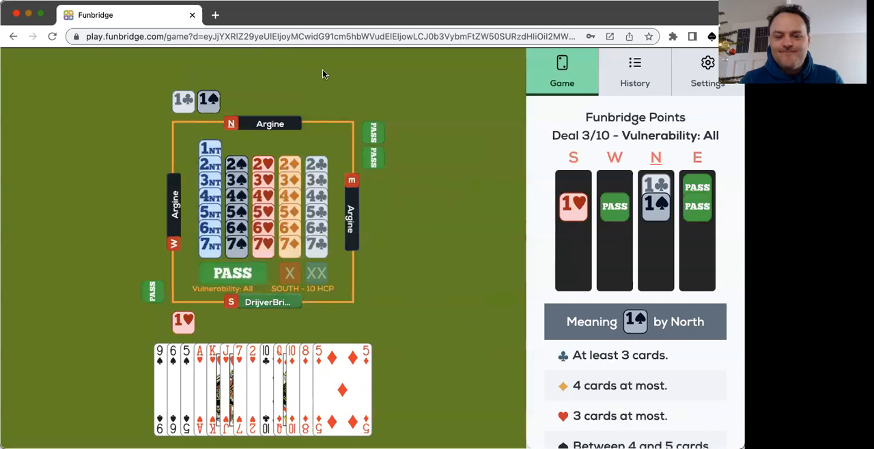
{"action": "mouse_move", "coordinate": [334, 72]}
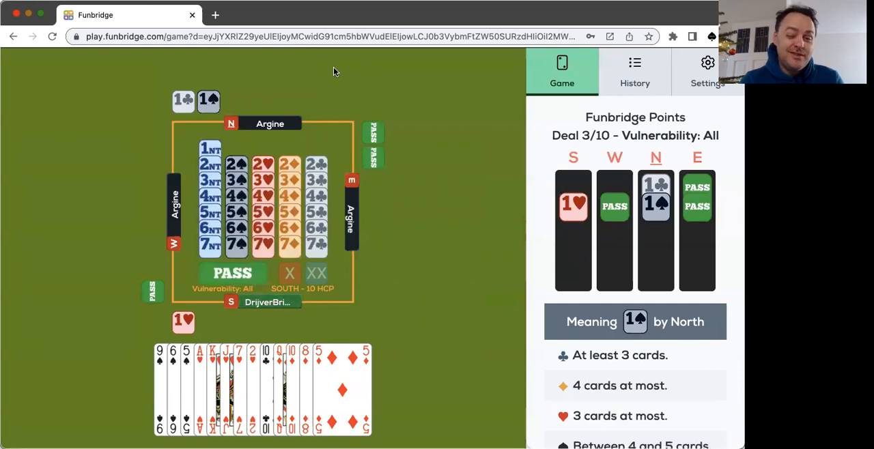
{"action": "left_click", "coordinate": [211, 149]}
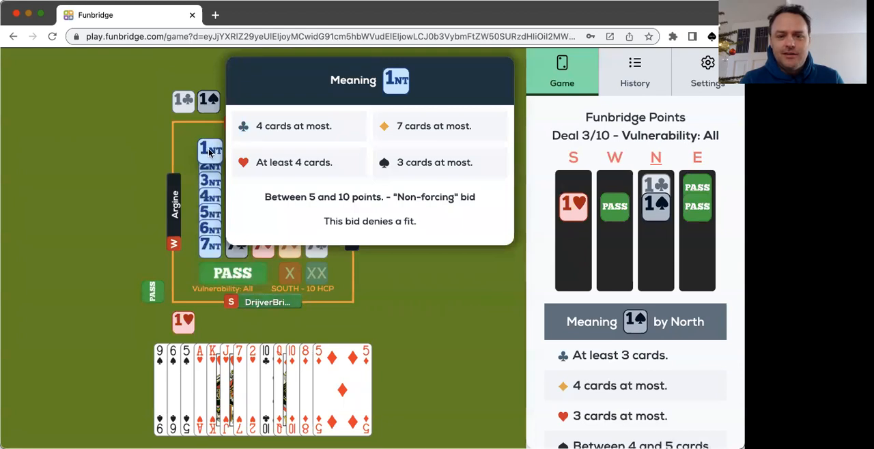
{"action": "left_click", "coordinate": [211, 150]}
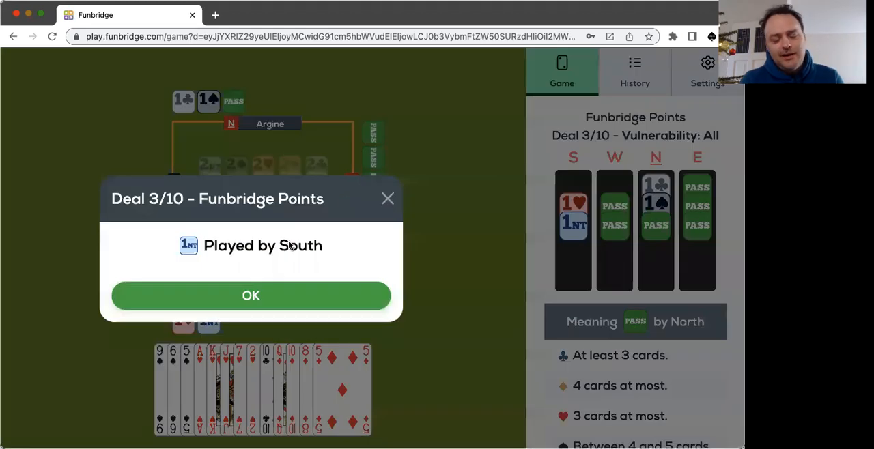
- Accept South as declarer in 1NT and play a diamond to the opening trick
{"action": "left_click", "coordinate": [251, 295]}
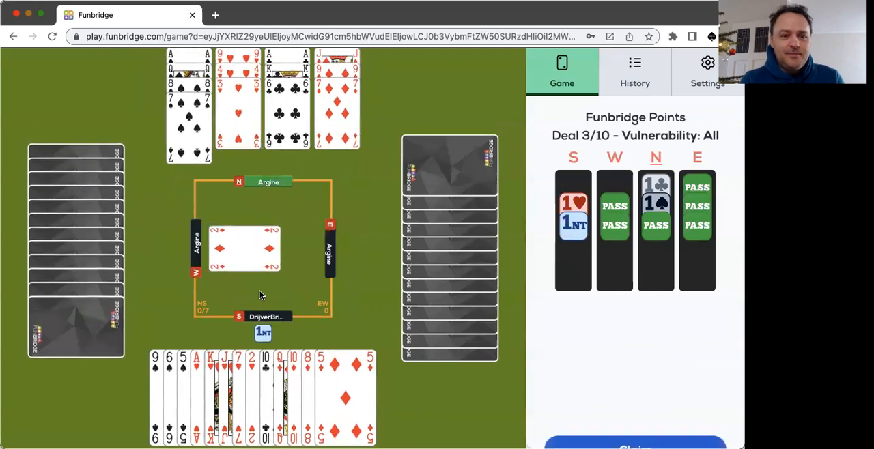
{"action": "mouse_move", "coordinate": [261, 294]}
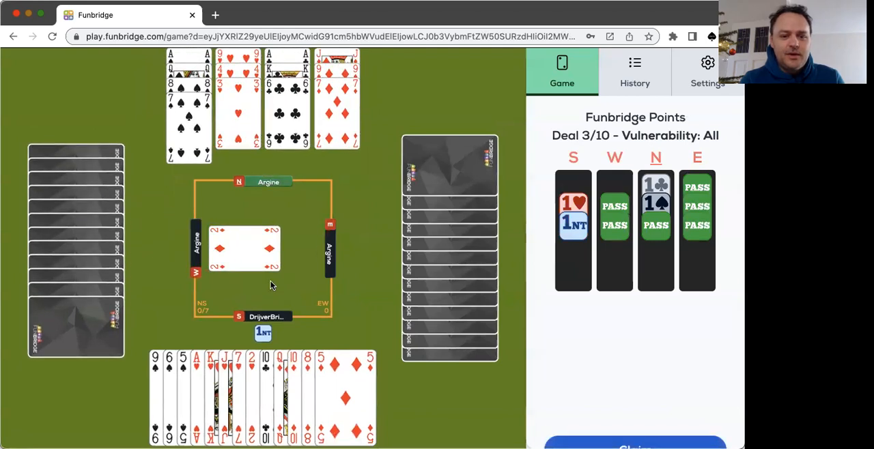
{"action": "mouse_move", "coordinate": [381, 216]}
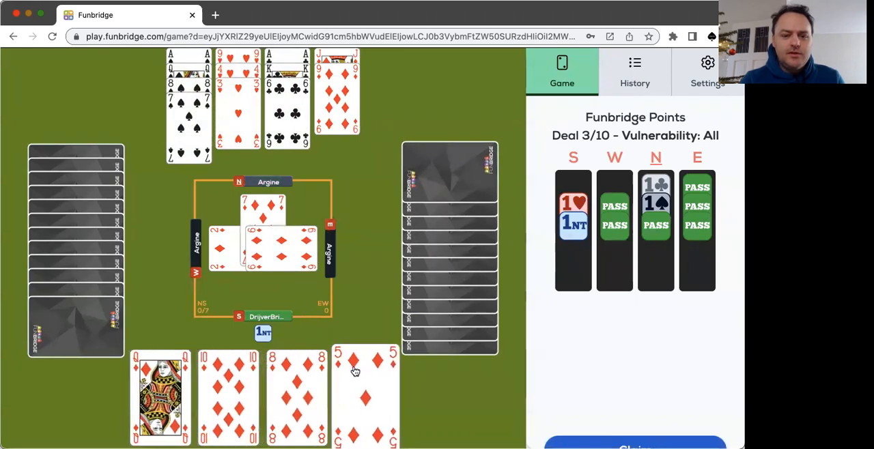
{"action": "left_click", "coordinate": [355, 371]}
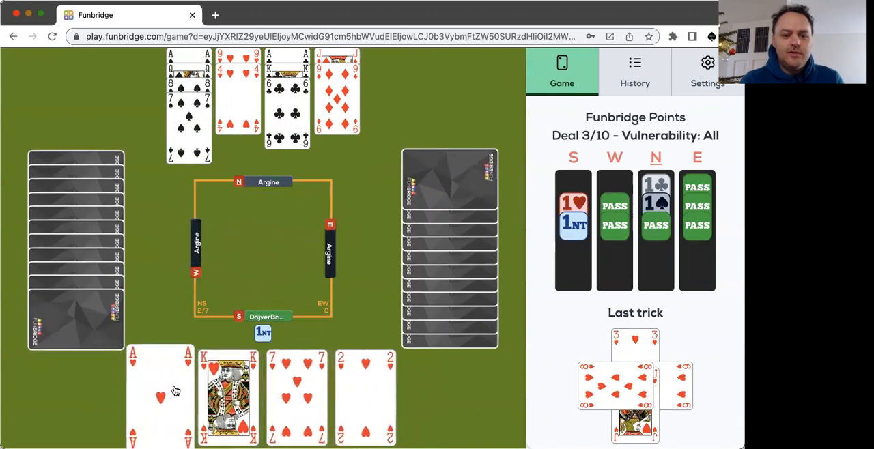
- Play the remaining cards of deal 3 for 9 tricks, 92.31% ranked 2/14, and view the deals table
{"action": "left_click", "coordinate": [160, 397]}
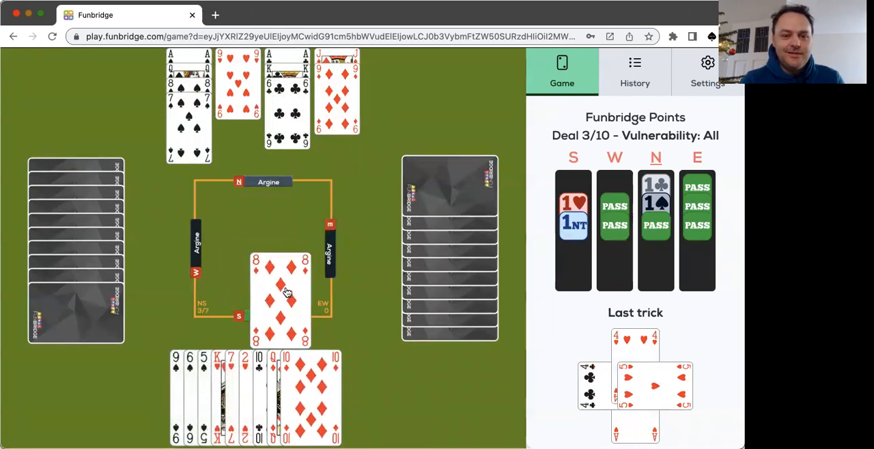
{"action": "left_click", "coordinate": [301, 389]}
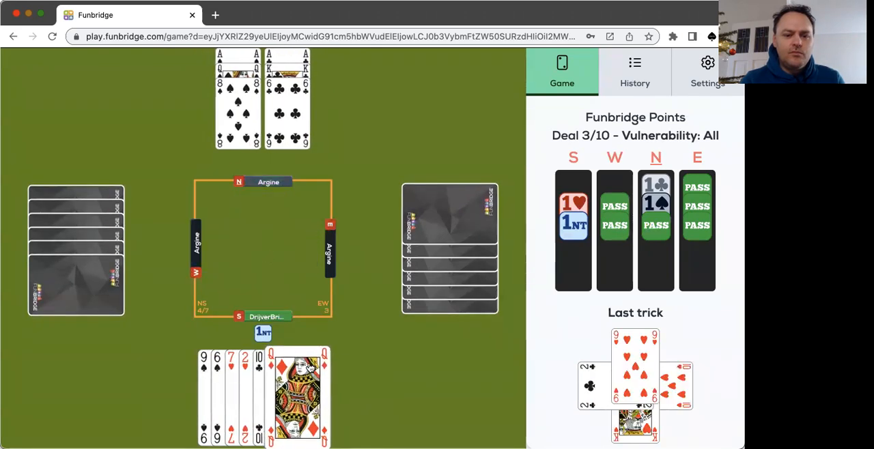
{"action": "left_click", "coordinate": [297, 396]}
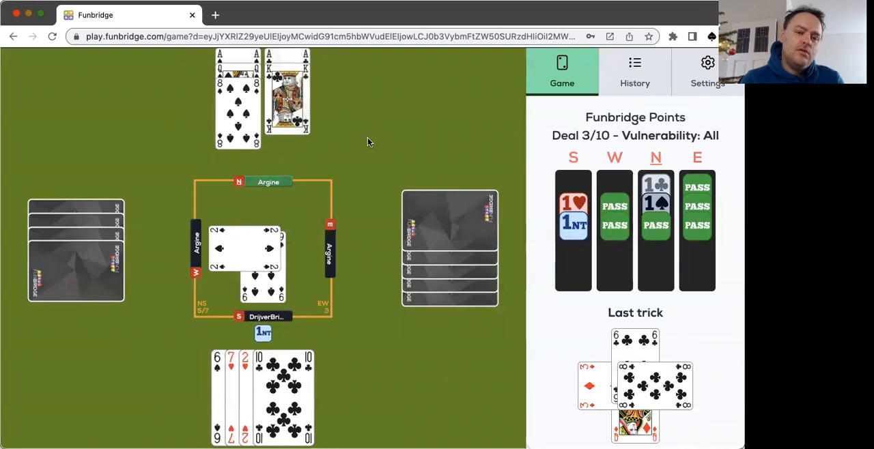
{"action": "mouse_move", "coordinate": [228, 155]}
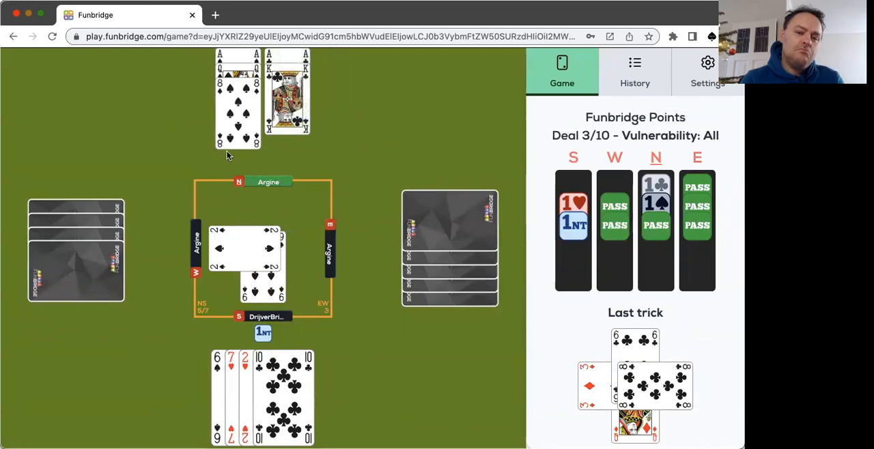
{"action": "left_click", "coordinate": [237, 96]}
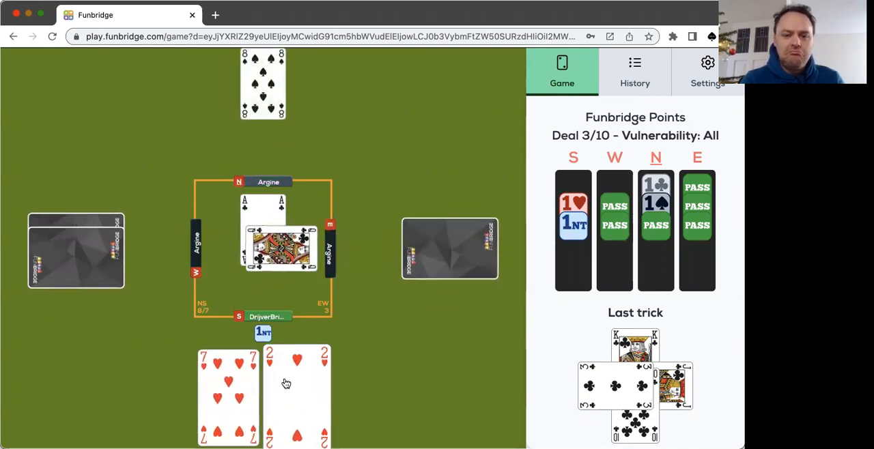
{"action": "left_click", "coordinate": [298, 383]}
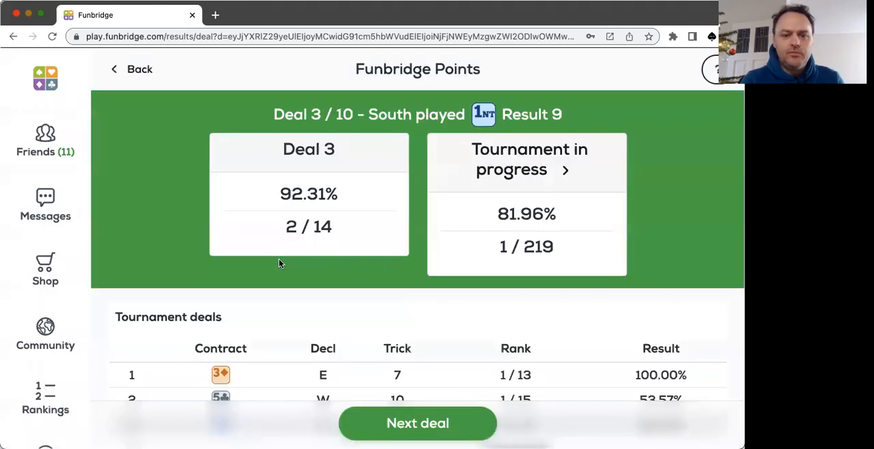
{"action": "scroll", "scroll_direction": "down", "scroll_amount": 3}
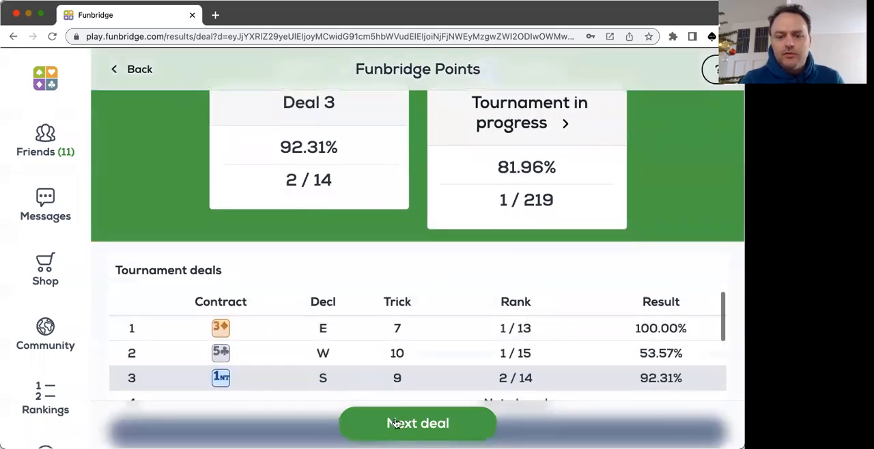
- Start deal 4 and check the meaning of North's 3♥ response to 1NT
{"action": "left_click", "coordinate": [418, 423]}
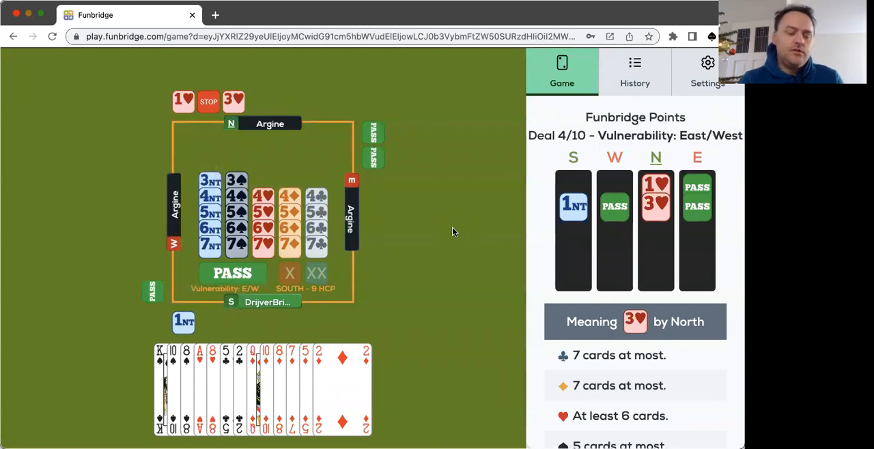
{"action": "left_click", "coordinate": [233, 101]}
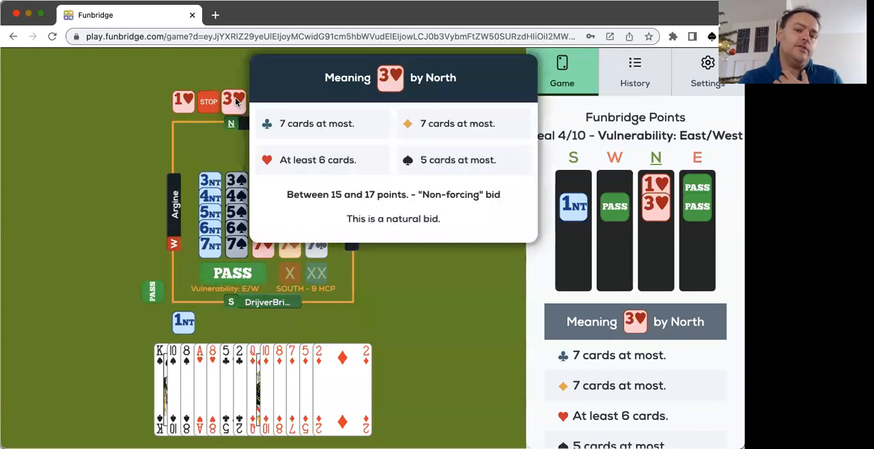
{"action": "left_click", "coordinate": [233, 101]}
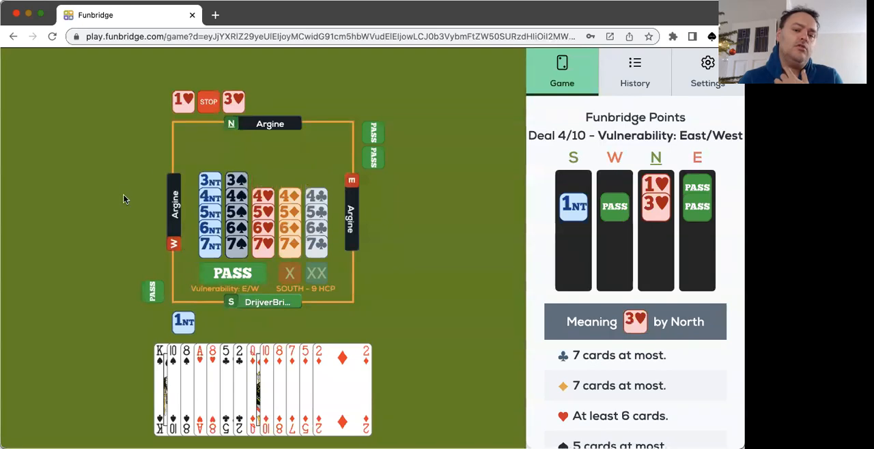
{"action": "mouse_move", "coordinate": [286, 168]}
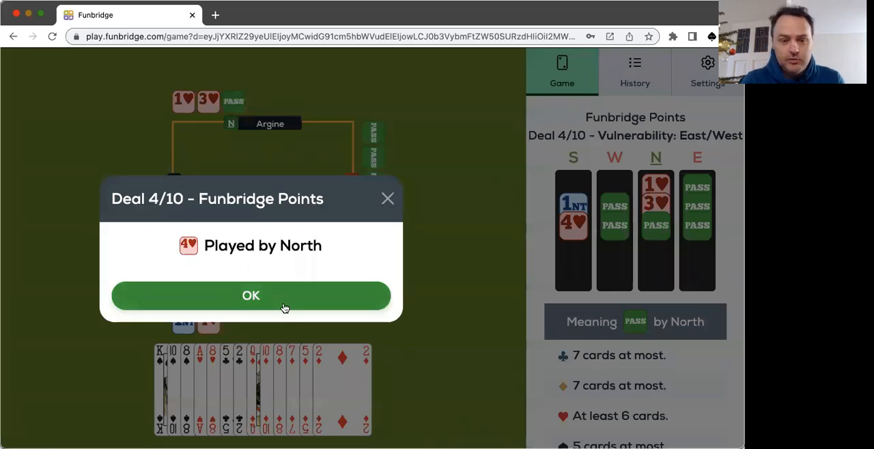
- Accept North's 4♥ contract and lead a diamond from the South hand
{"action": "left_click", "coordinate": [252, 295]}
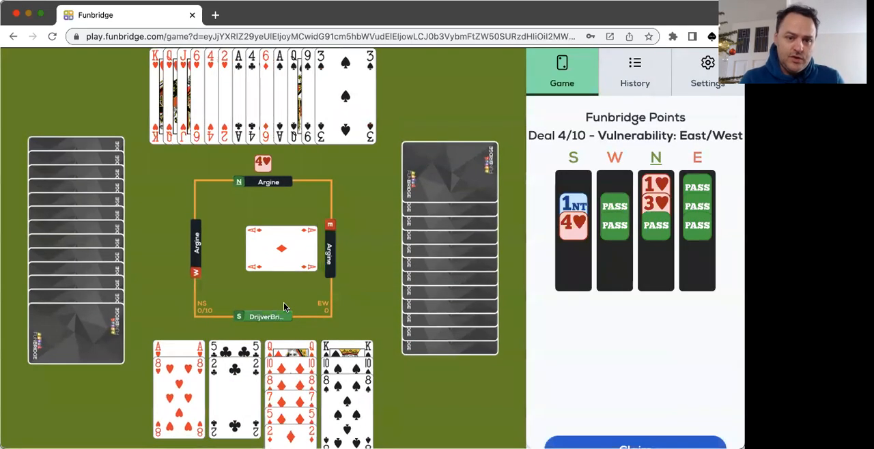
{"action": "mouse_move", "coordinate": [379, 249]}
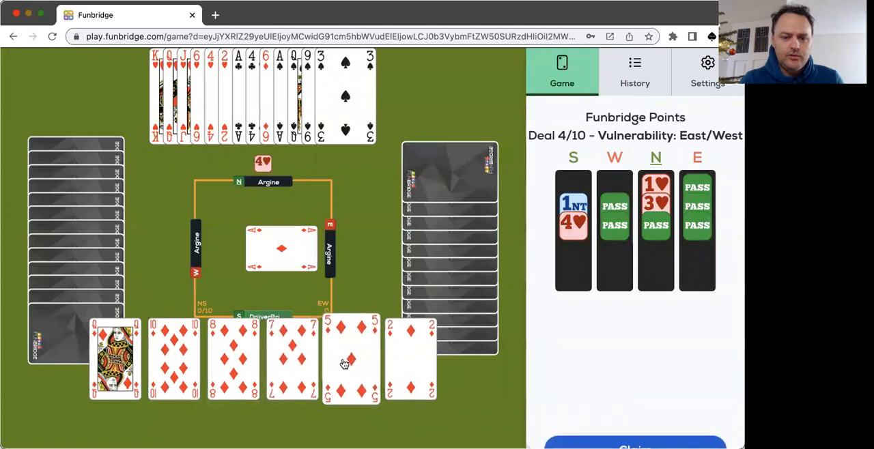
{"action": "left_click", "coordinate": [351, 358]}
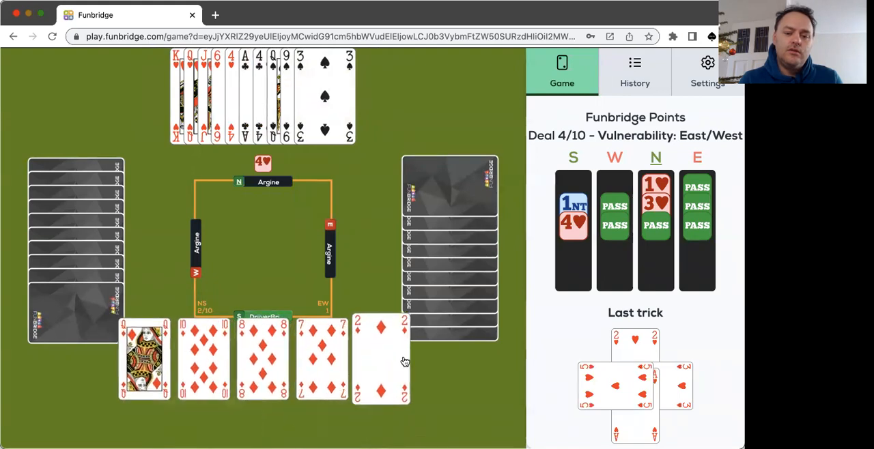
- Play out deal 4's remaining tricks for 11 tricks and continue to deal 5
{"action": "left_click", "coordinate": [381, 360]}
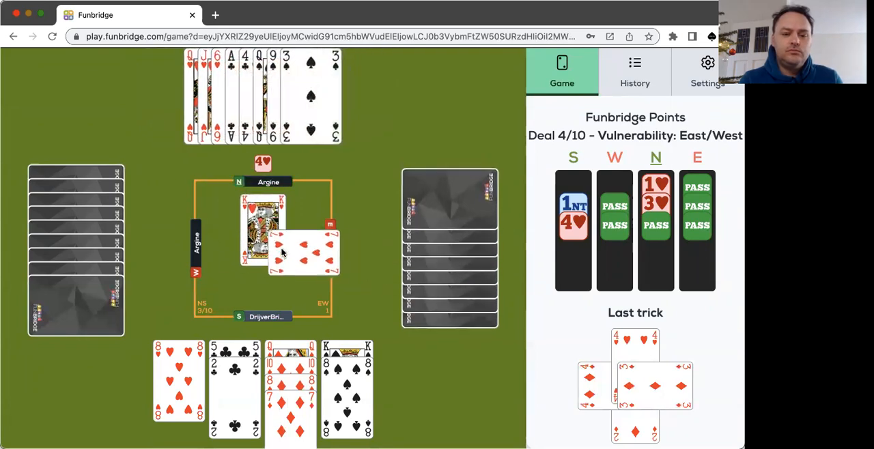
{"action": "left_click", "coordinate": [178, 382]}
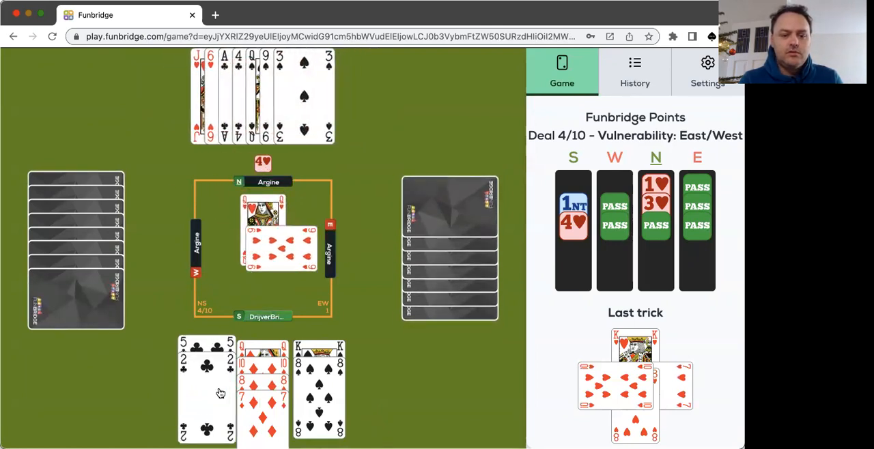
{"action": "left_click", "coordinate": [206, 389]}
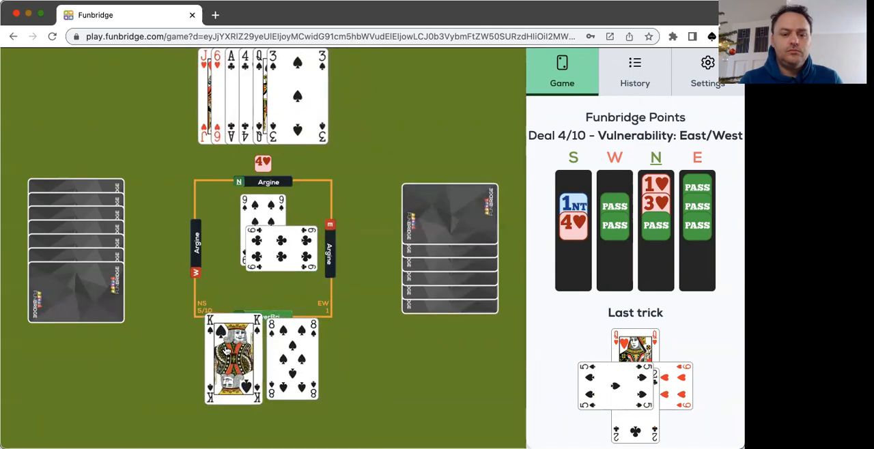
{"action": "left_click", "coordinate": [232, 362]}
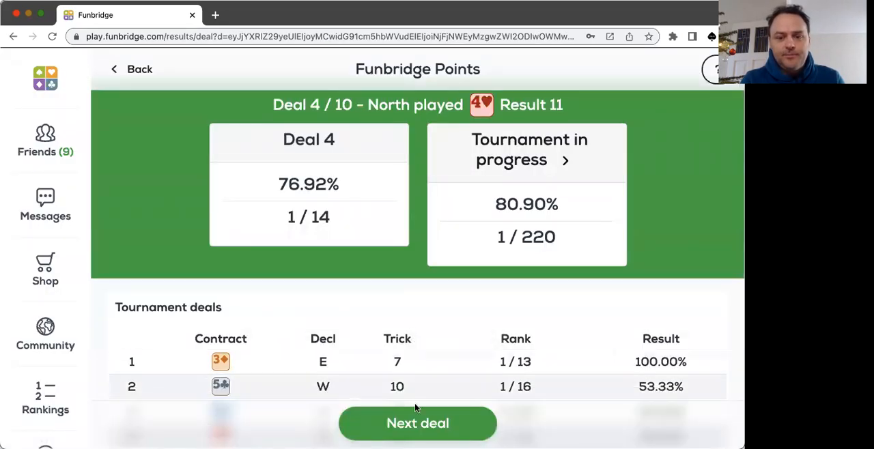
{"action": "left_click", "coordinate": [418, 424]}
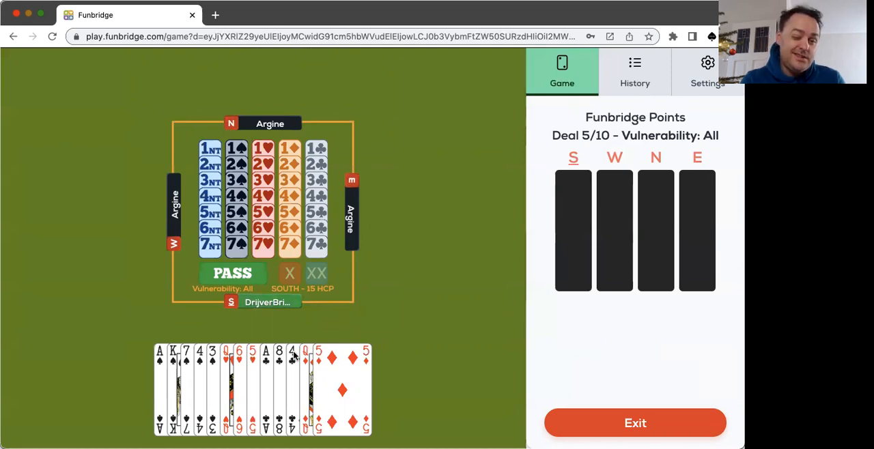
{"action": "mouse_move", "coordinate": [399, 319]}
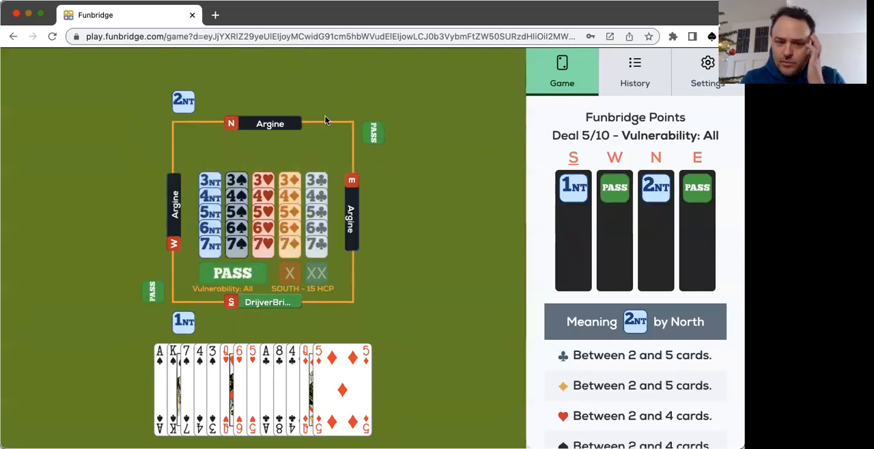
- Open 1NT on deal 5 and pass North's raise so South declares 2NT
{"action": "left_click", "coordinate": [183, 101]}
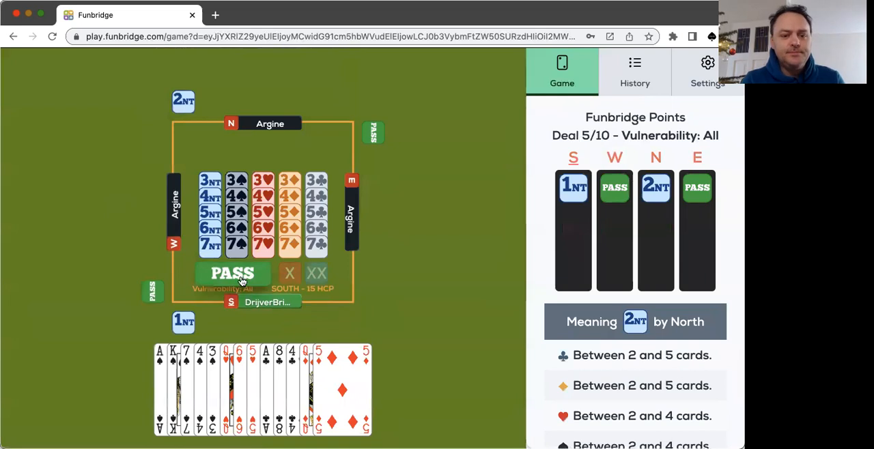
{"action": "left_click", "coordinate": [232, 273]}
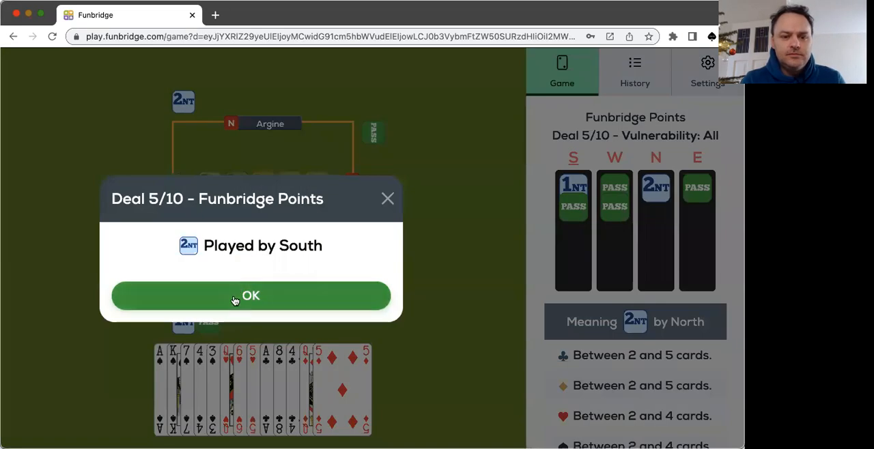
- Accept the 2NT contract and play a heart then another card from South
{"action": "left_click", "coordinate": [252, 295]}
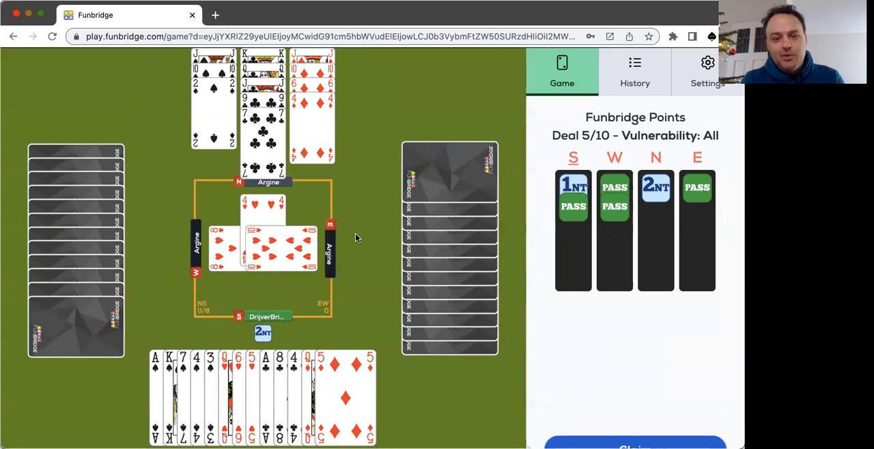
{"action": "mouse_move", "coordinate": [229, 339]}
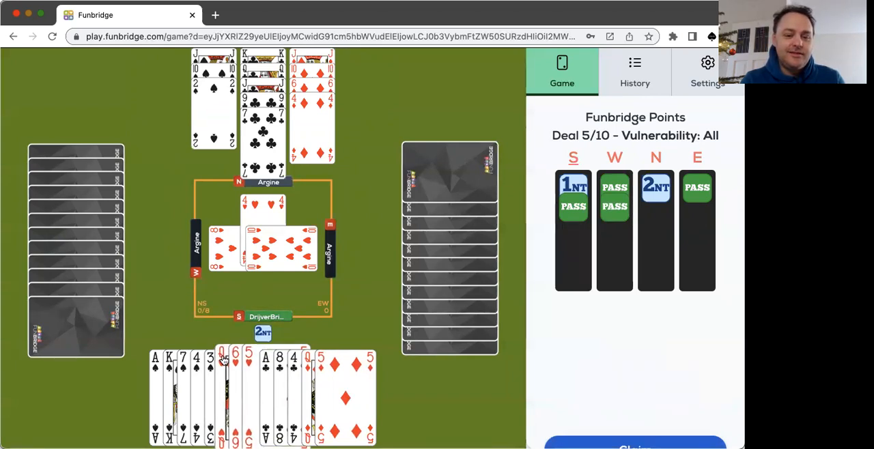
{"action": "left_click", "coordinate": [221, 355]}
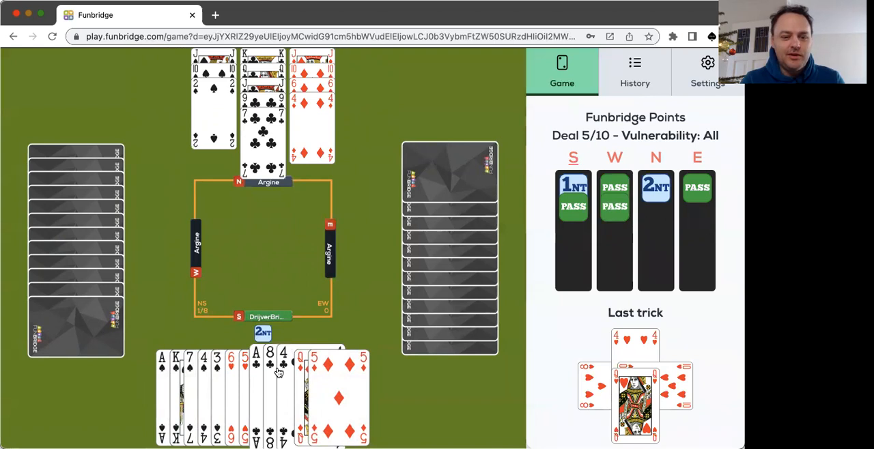
{"action": "left_click", "coordinate": [271, 372]}
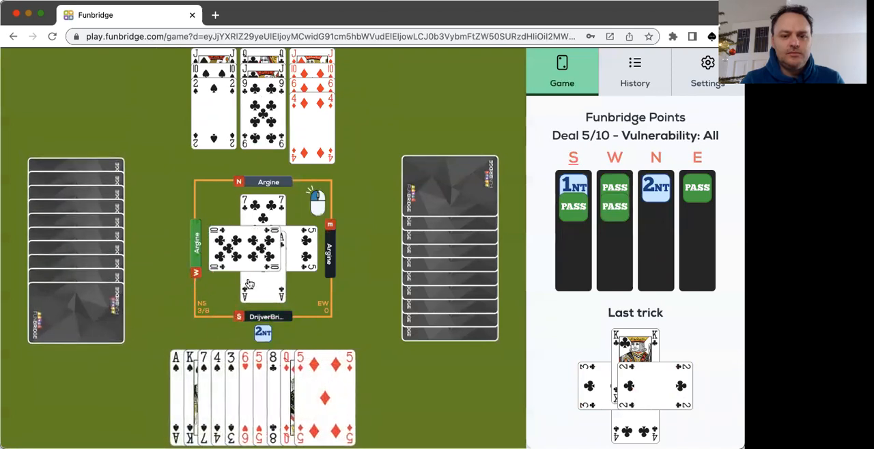
- Play two more tricks, then claim 4 tricks for 2NT +3 on deal 5
{"action": "left_click", "coordinate": [258, 380]}
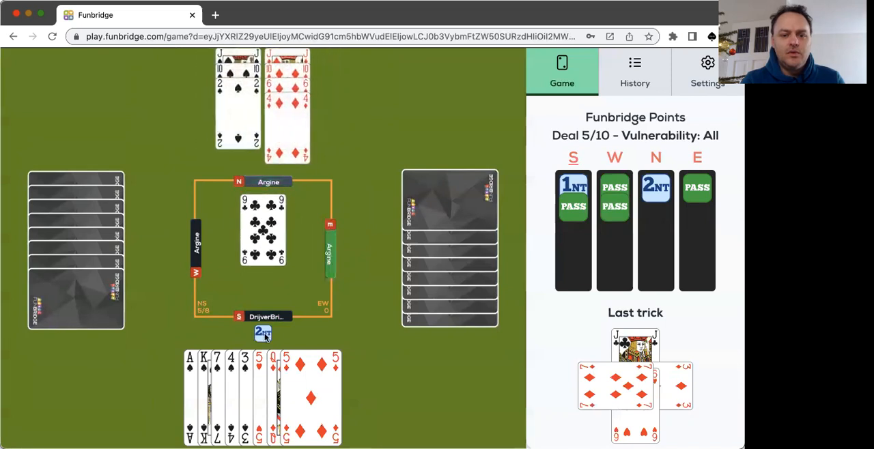
{"action": "left_click", "coordinate": [257, 366]}
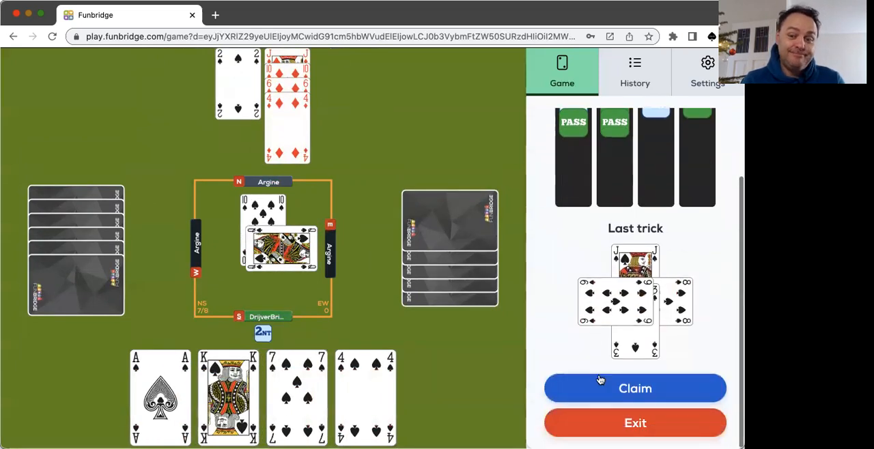
{"action": "left_click", "coordinate": [634, 387]}
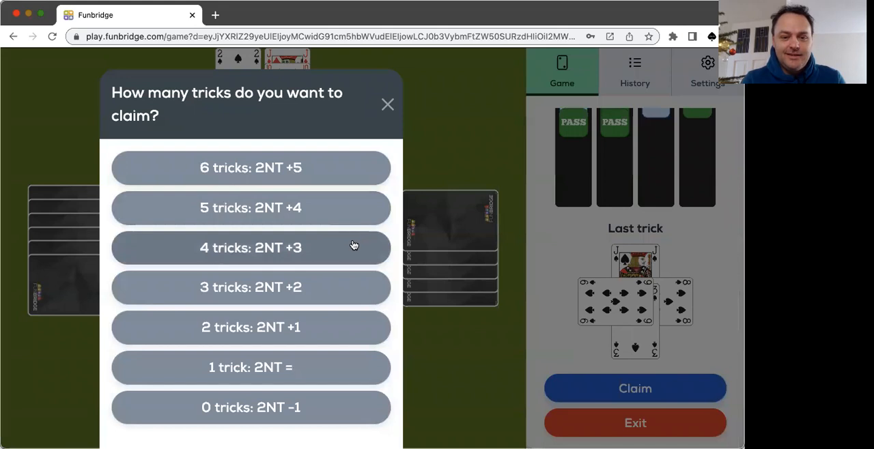
{"action": "left_click", "coordinate": [251, 247]}
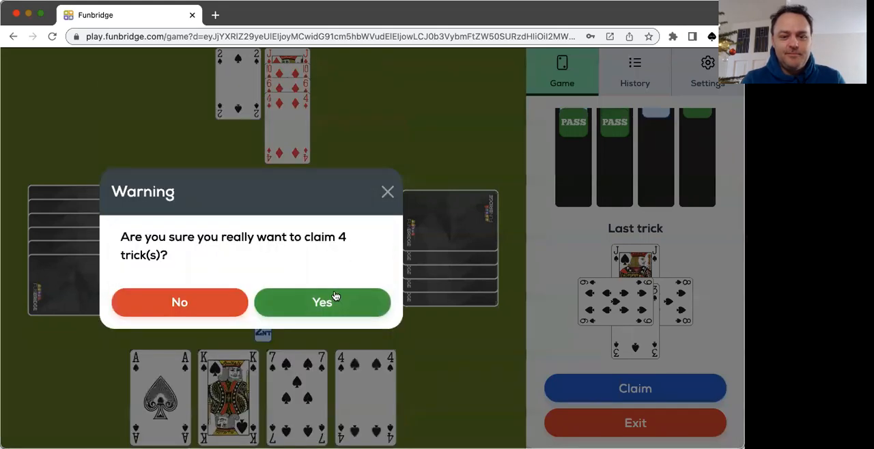
- Confirm the claim and scroll the deal 5 results showing 42.31%, rank 8 of 14
{"action": "left_click", "coordinate": [323, 303]}
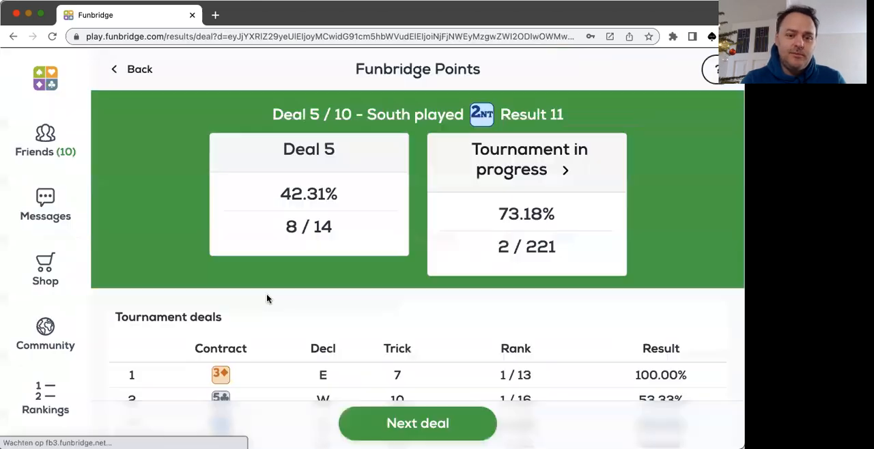
{"action": "scroll", "scroll_direction": "down", "scroll_amount": 3}
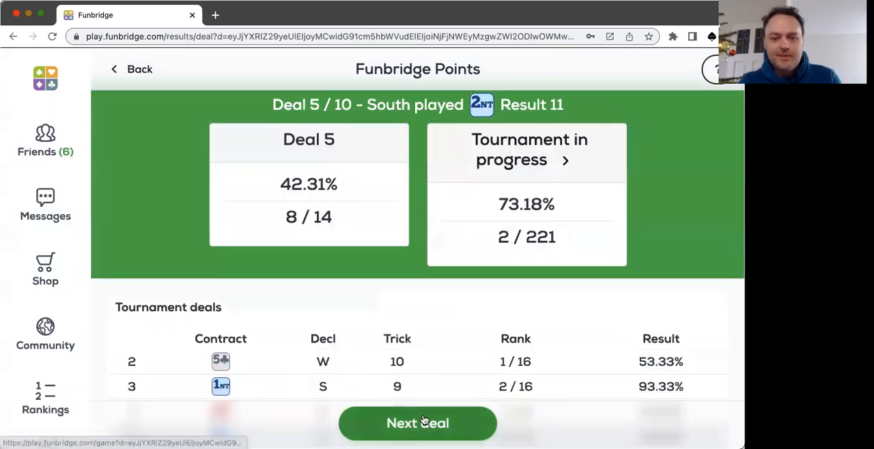
- On deal 6, bid 2♣ over North's 1♥, bid again, then pass North's 3NT
{"action": "left_click", "coordinate": [418, 423]}
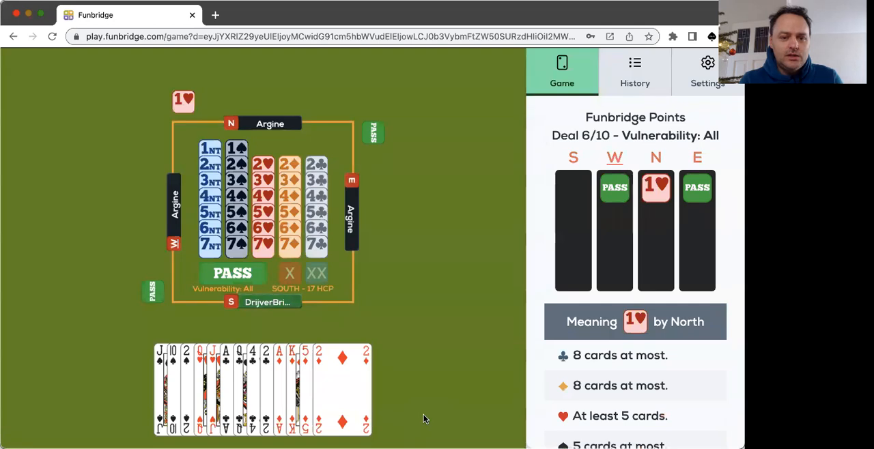
{"action": "mouse_move", "coordinate": [299, 121]}
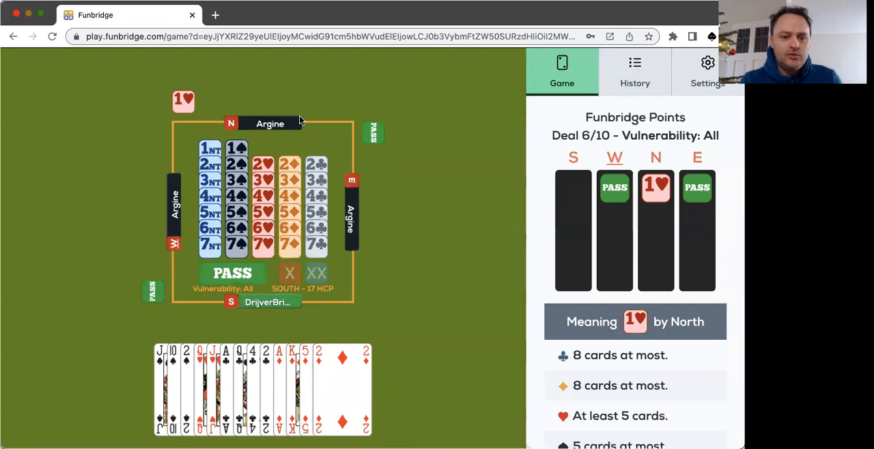
{"action": "left_click", "coordinate": [235, 147]}
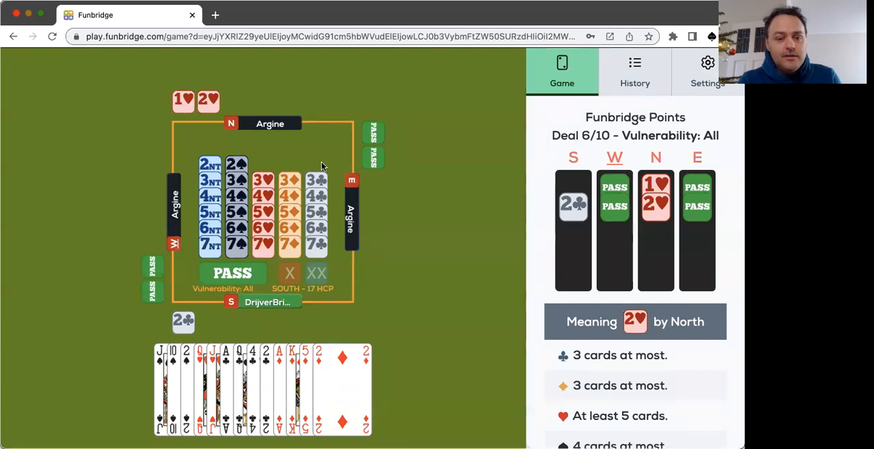
{"action": "mouse_move", "coordinate": [266, 150]}
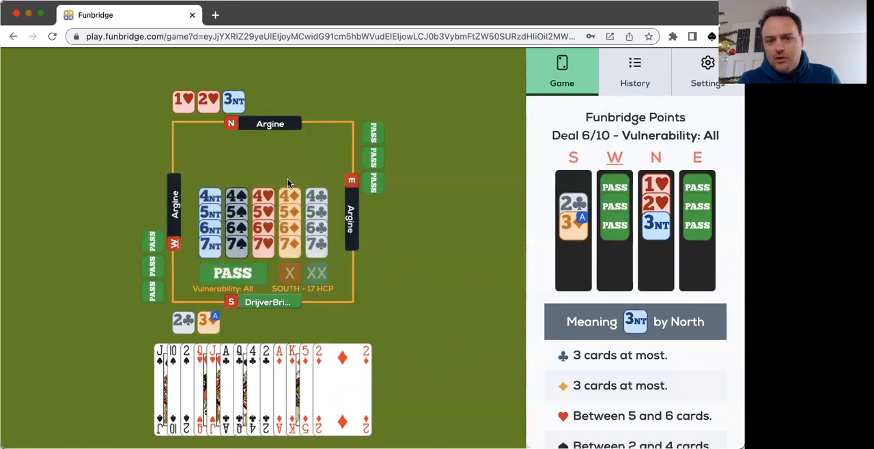
{"action": "left_click", "coordinate": [234, 101]}
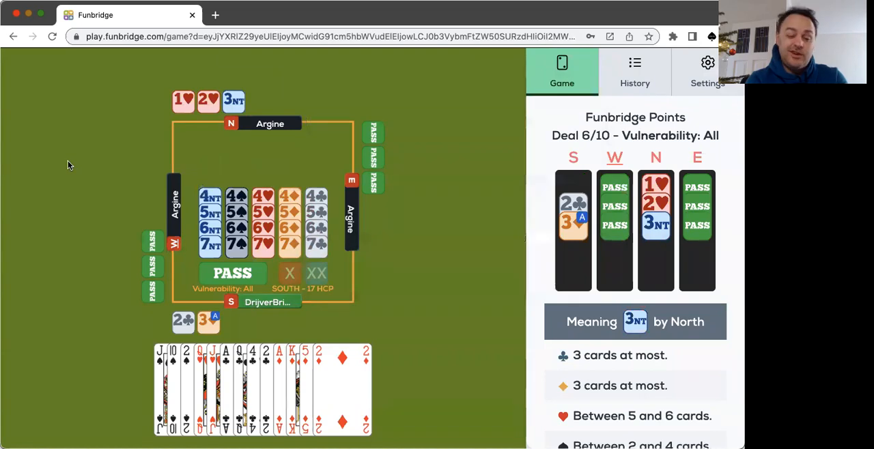
{"action": "mouse_move", "coordinate": [232, 175]}
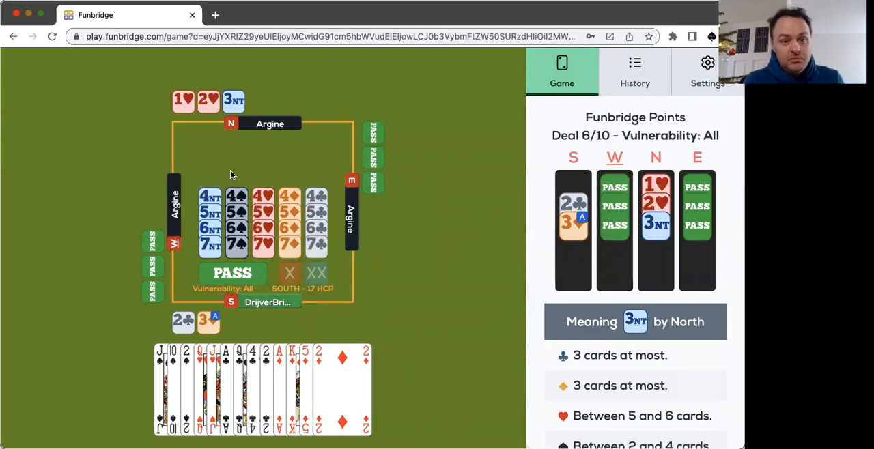
{"action": "left_click", "coordinate": [232, 273]}
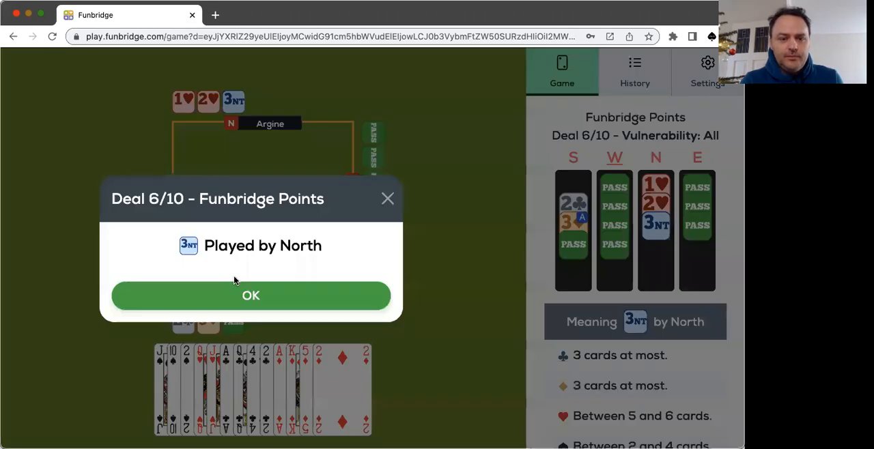
- Acknowledge North declaring 3NT and win a diamond trick and a club trick
{"action": "left_click", "coordinate": [252, 295]}
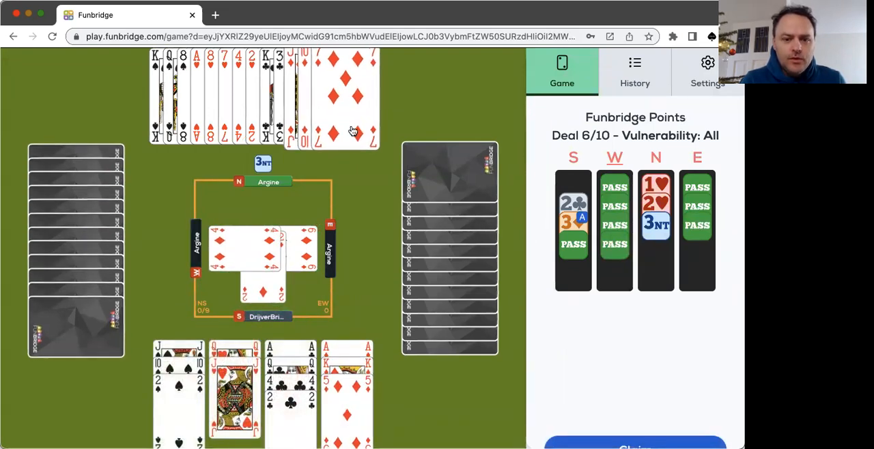
{"action": "left_click", "coordinate": [353, 132]}
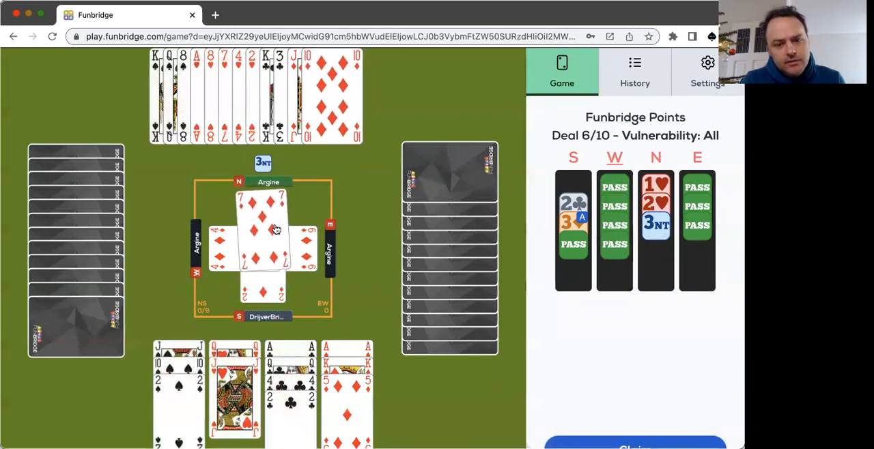
{"action": "left_click", "coordinate": [262, 230]}
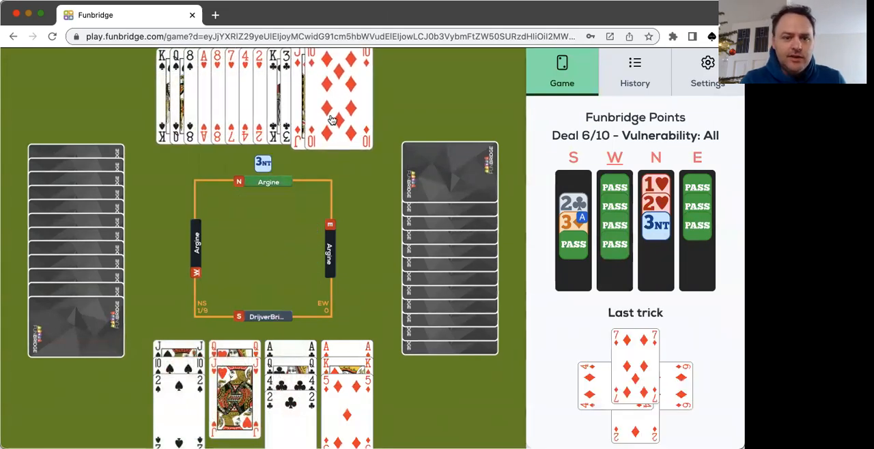
{"action": "left_click", "coordinate": [334, 99]}
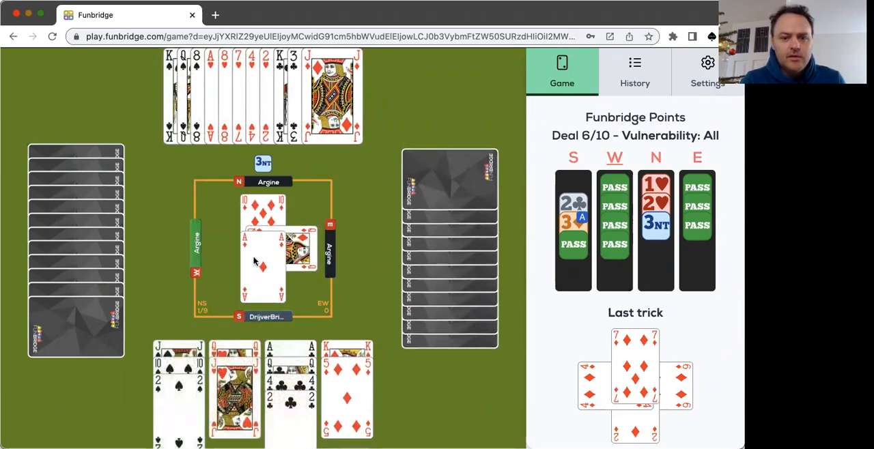
{"action": "left_click", "coordinate": [245, 249]}
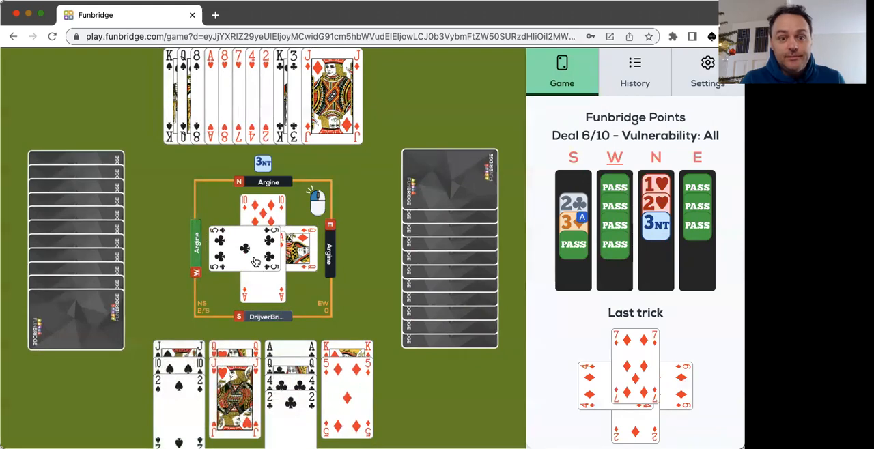
{"action": "left_click", "coordinate": [263, 246]}
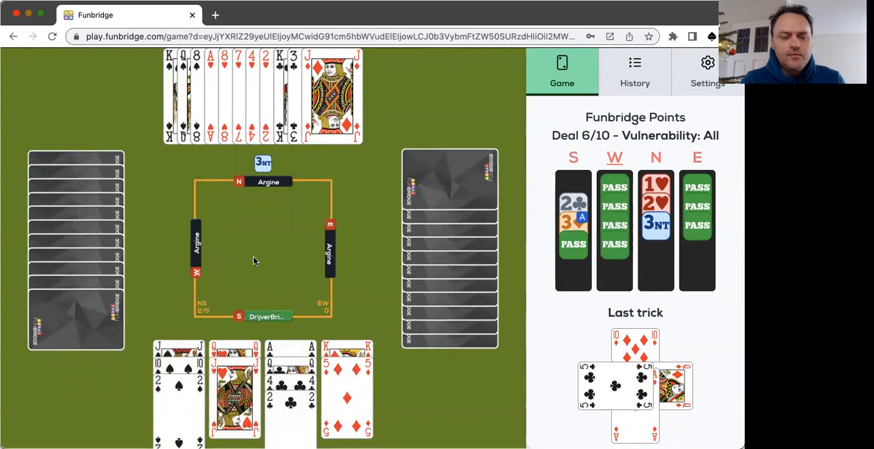
{"action": "mouse_move", "coordinate": [244, 290]}
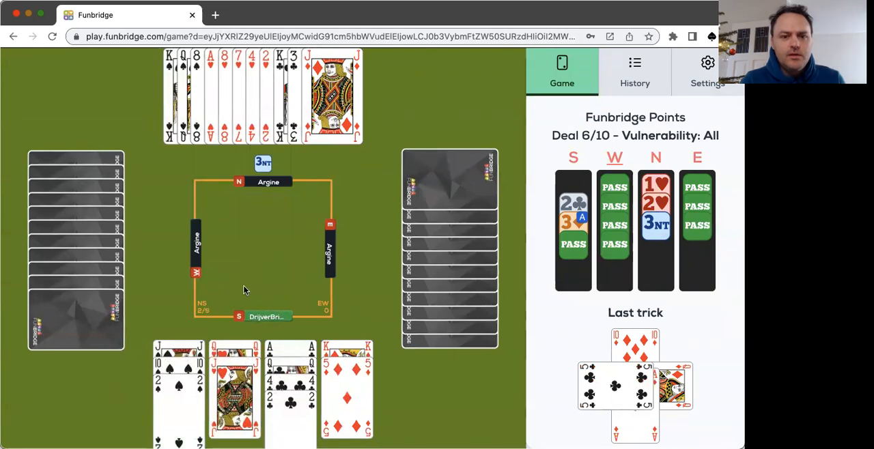
- Play a club from South and North's jack to take the trick, then reach the Claim option
{"action": "left_click", "coordinate": [235, 385]}
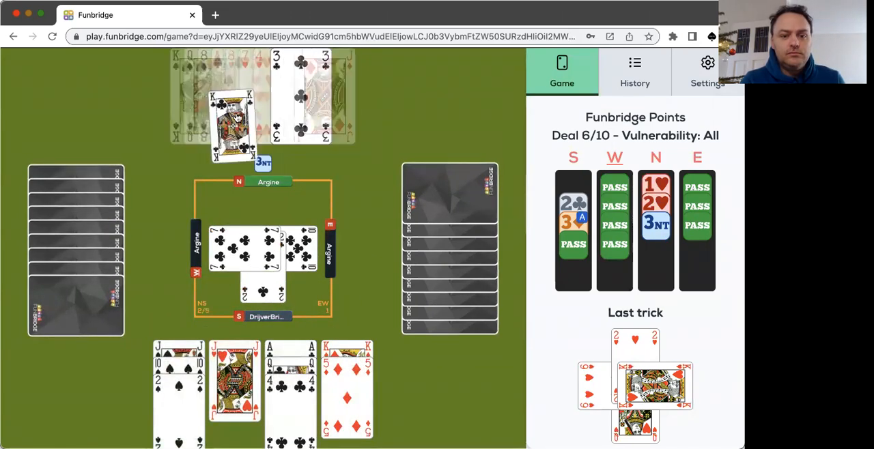
{"action": "left_click", "coordinate": [235, 123]}
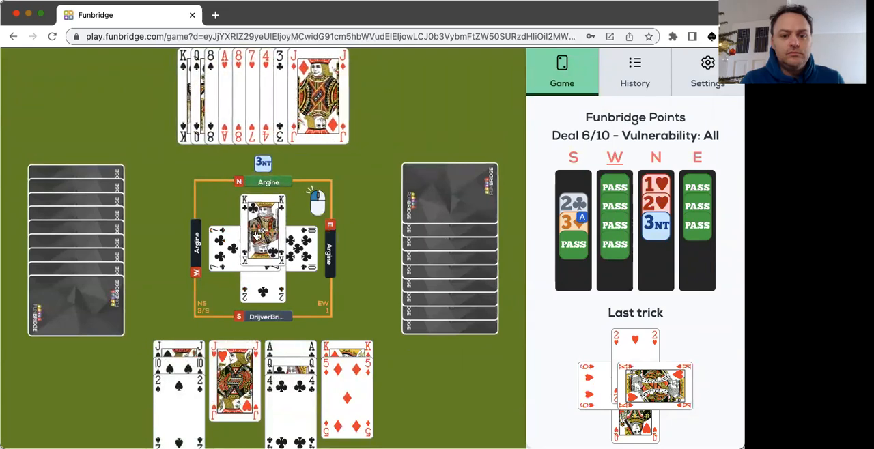
{"action": "left_click", "coordinate": [259, 233]}
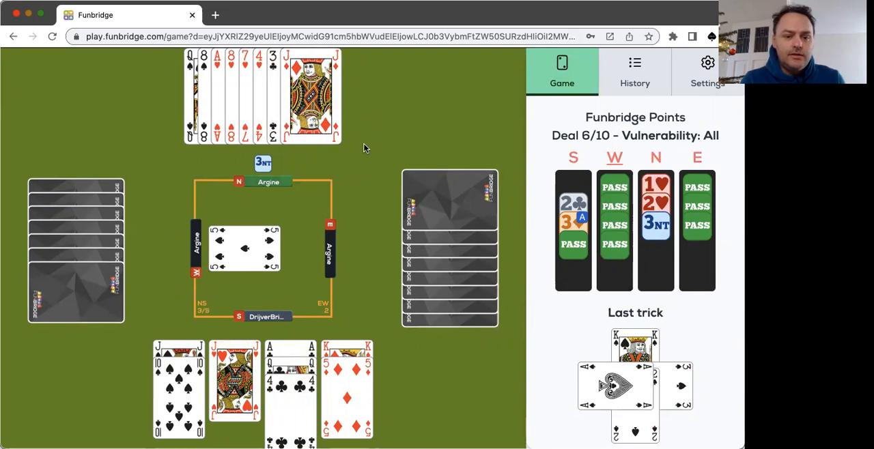
{"action": "mouse_move", "coordinate": [361, 151]}
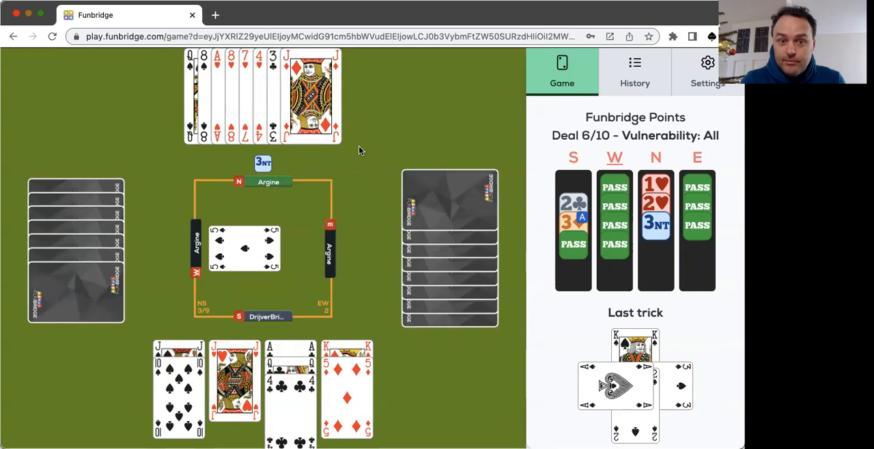
{"action": "mouse_move", "coordinate": [440, 336]}
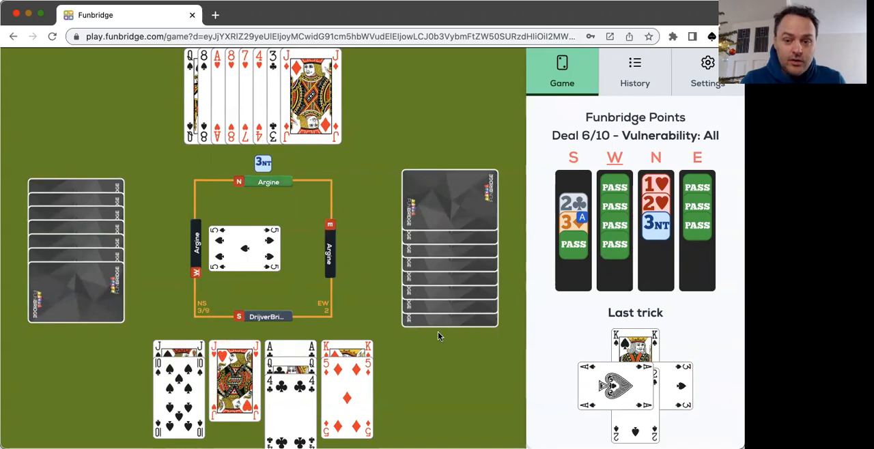
{"action": "left_click", "coordinate": [633, 388]}
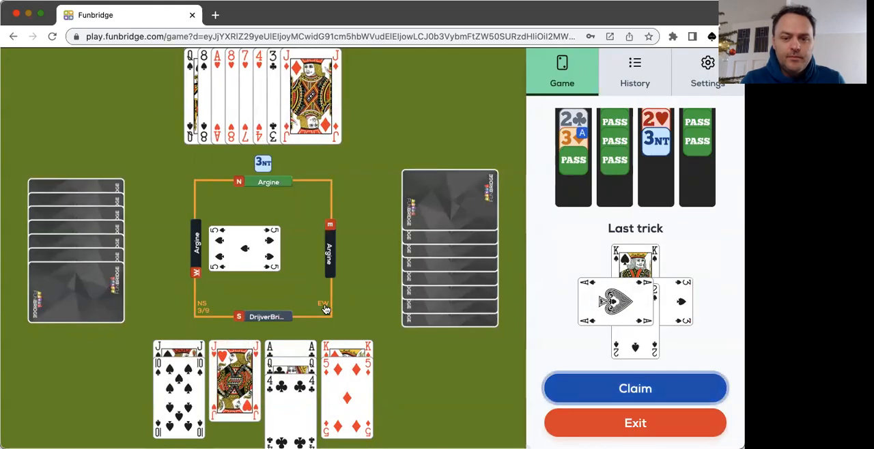
- End deal 6 with North's 3NT making 11 tricks, review the 80.77% result, and continue to deal 7
{"action": "left_click", "coordinate": [633, 388]}
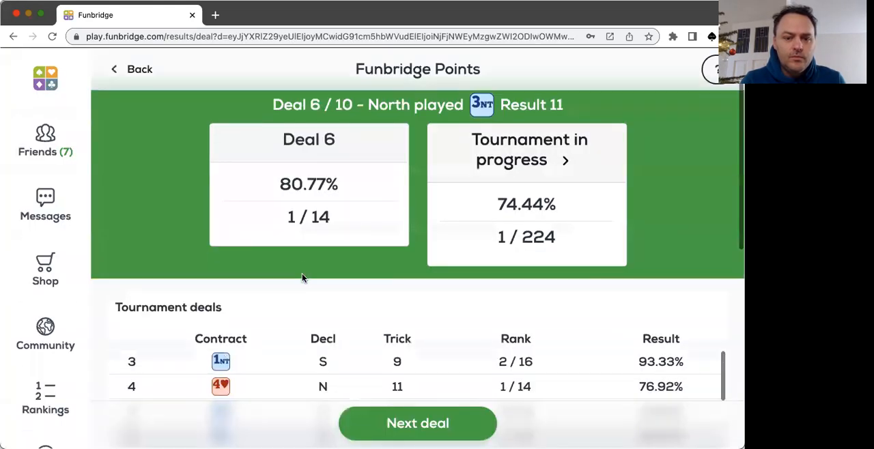
{"action": "scroll", "scroll_direction": "down", "scroll_amount": 3}
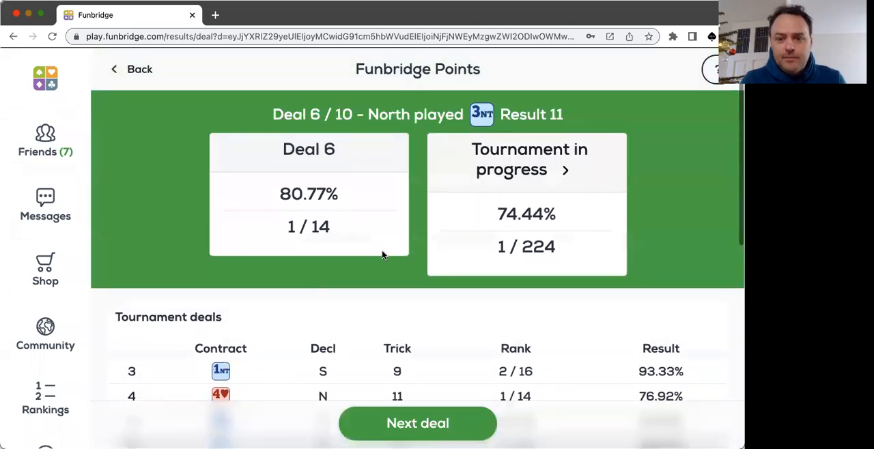
{"action": "left_click", "coordinate": [418, 423]}
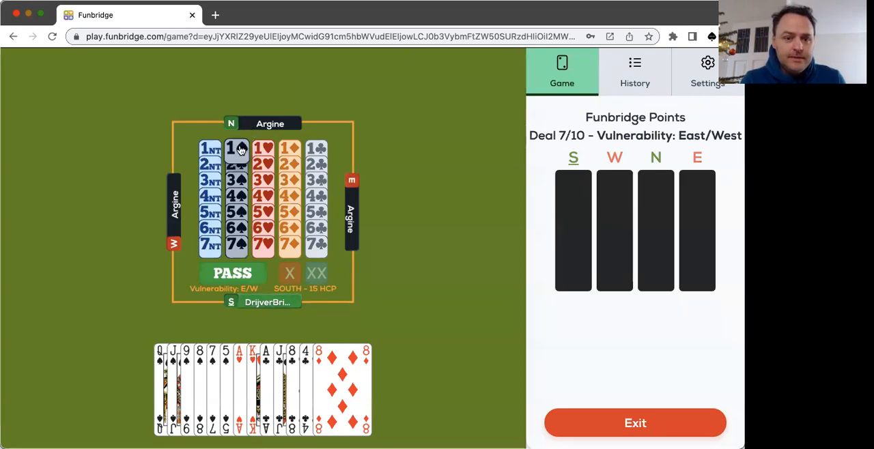
- Bid 1♠ then 2♠ for South, then pass over East's 4♥ so West declares 4♥
{"action": "left_click", "coordinate": [236, 147]}
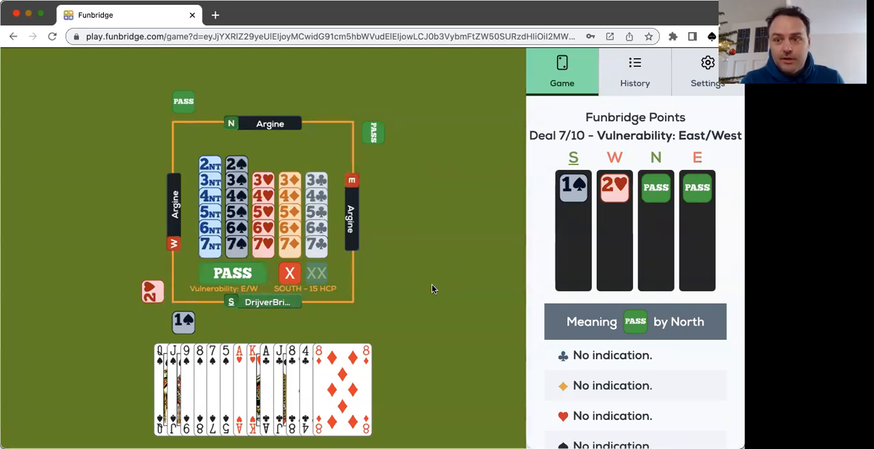
{"action": "mouse_move", "coordinate": [254, 344]}
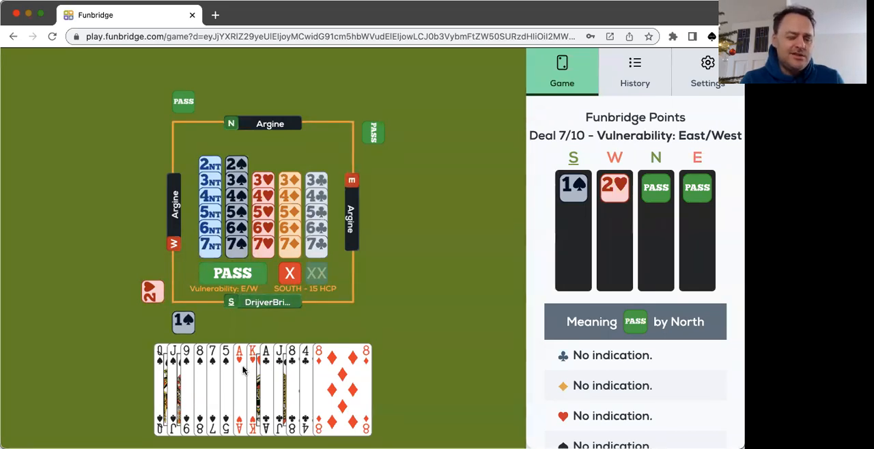
{"action": "mouse_move", "coordinate": [310, 319]}
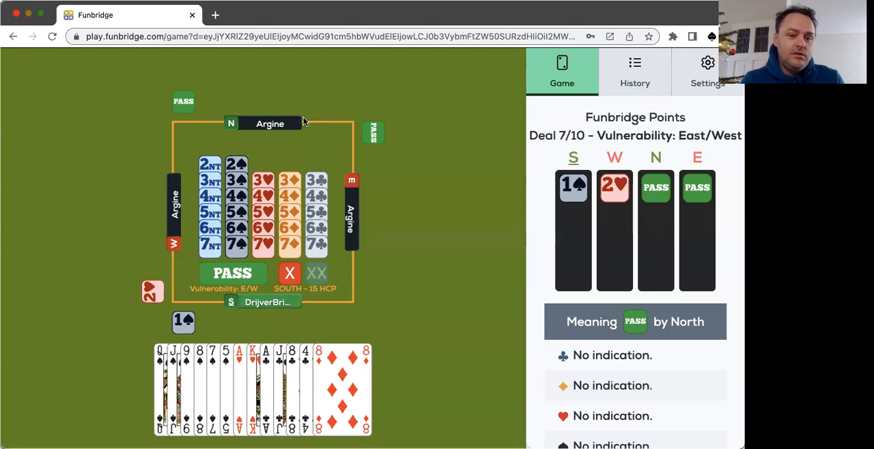
{"action": "left_click", "coordinate": [236, 164]}
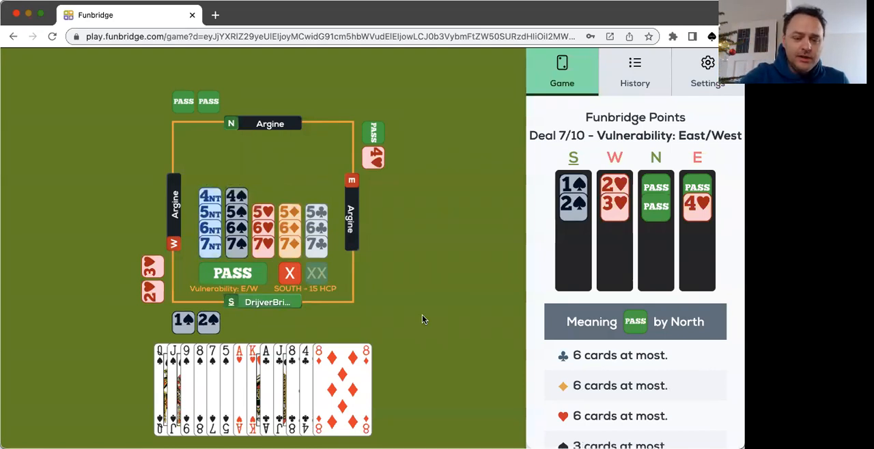
{"action": "left_click", "coordinate": [233, 274]}
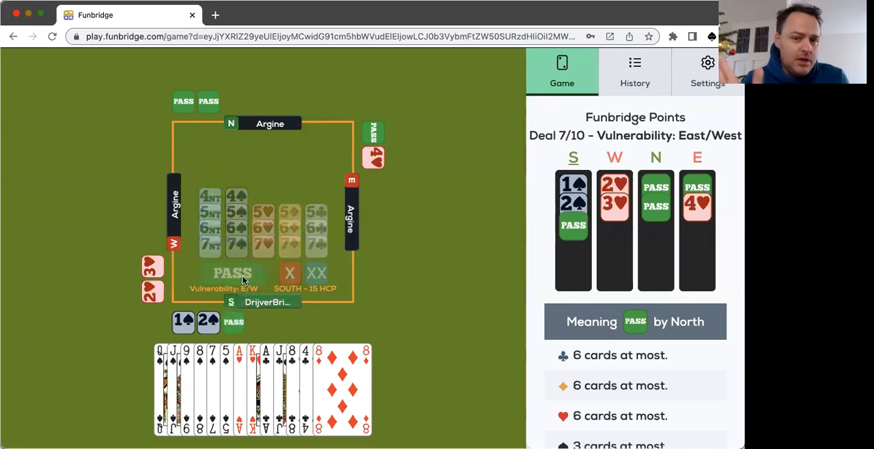
{"action": "left_click", "coordinate": [233, 273]}
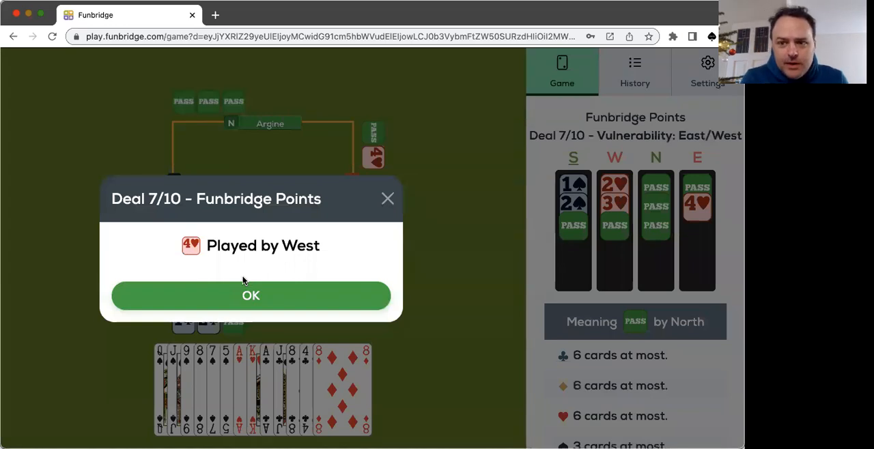
- Acknowledge West's 4♥ contract and start defending by leading from South's hand
{"action": "left_click", "coordinate": [252, 295]}
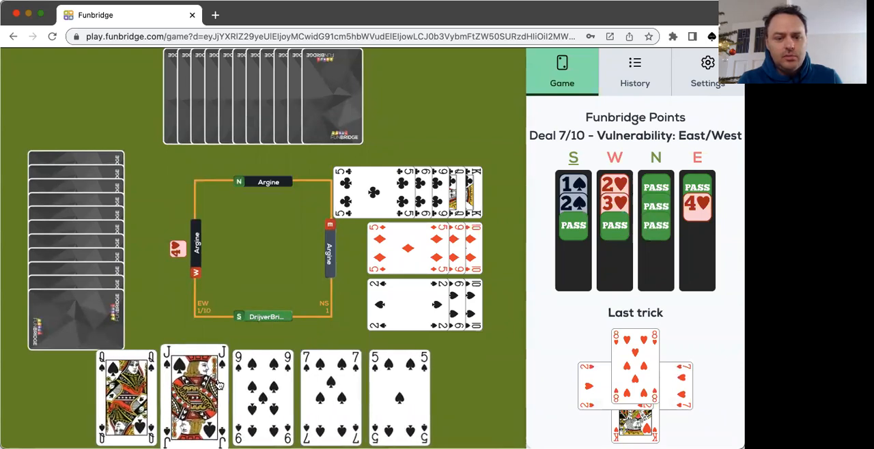
{"action": "left_click", "coordinate": [194, 396]}
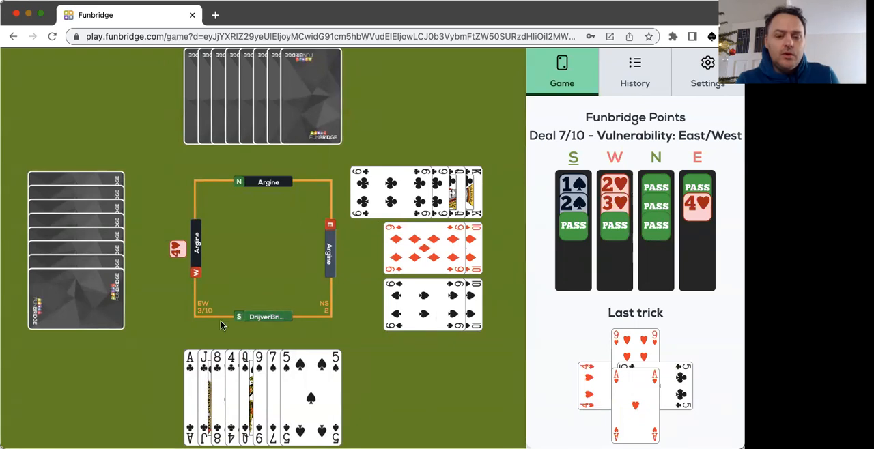
{"action": "mouse_move", "coordinate": [361, 307]}
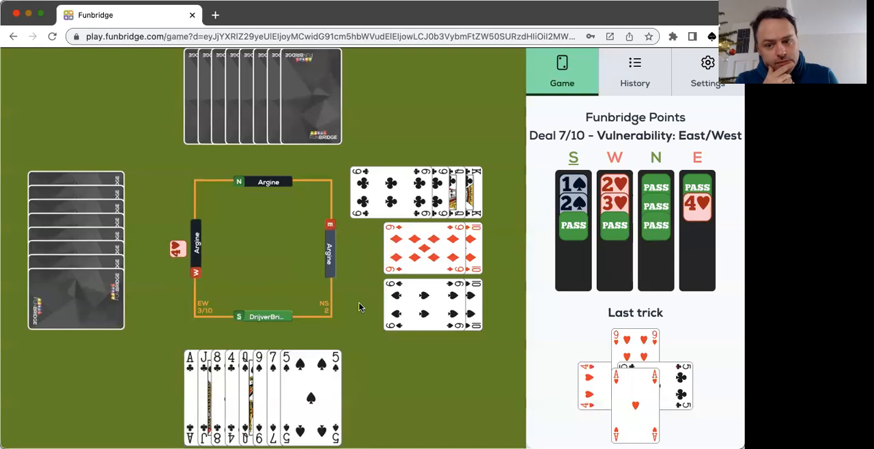
{"action": "mouse_move", "coordinate": [502, 347]}
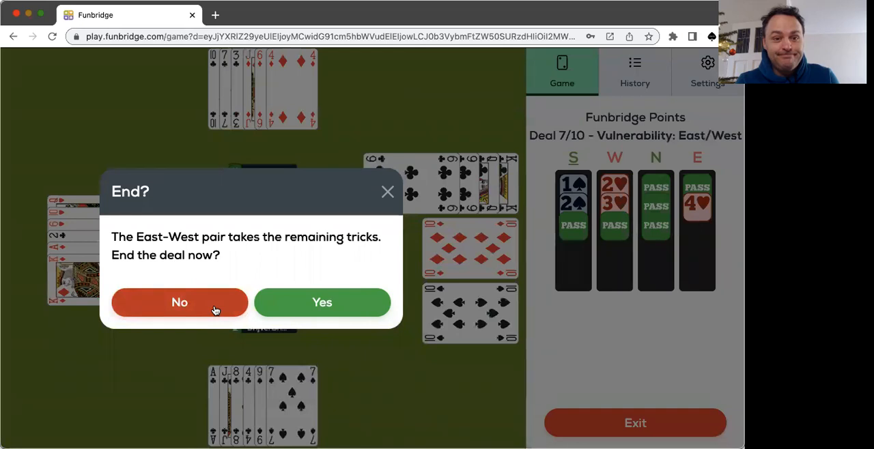
- Concede deal 7 with 4♥ making 10 tricks (3.85%, 13/14) and move to deal 8
{"action": "left_click", "coordinate": [323, 303]}
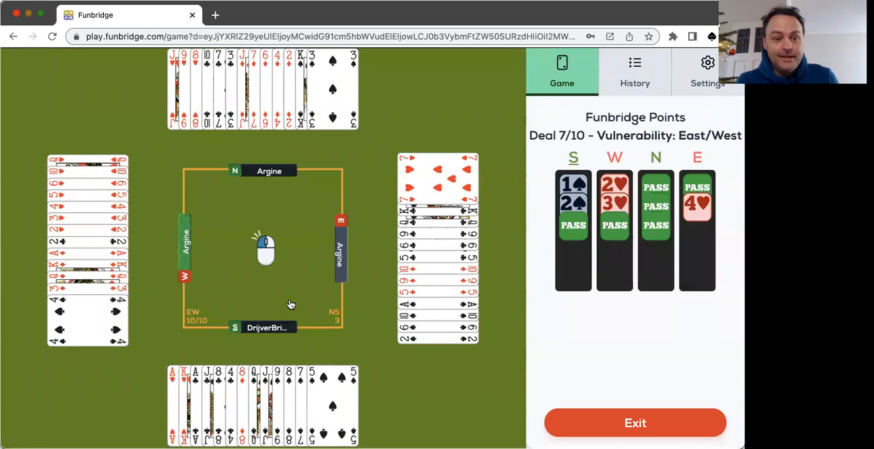
{"action": "mouse_move", "coordinate": [294, 308]}
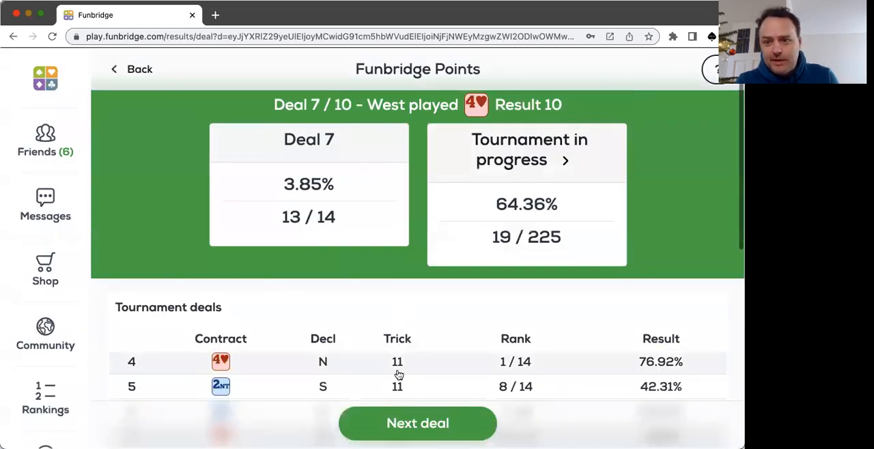
{"action": "left_click", "coordinate": [418, 423]}
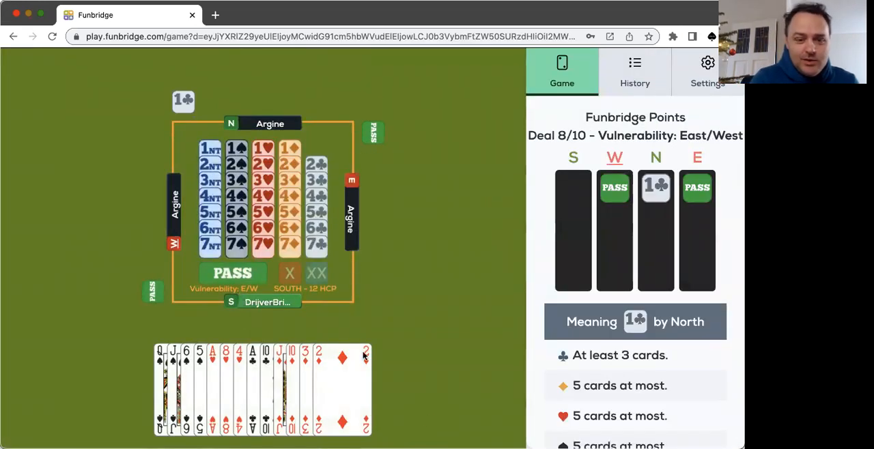
{"action": "mouse_move", "coordinate": [398, 258]}
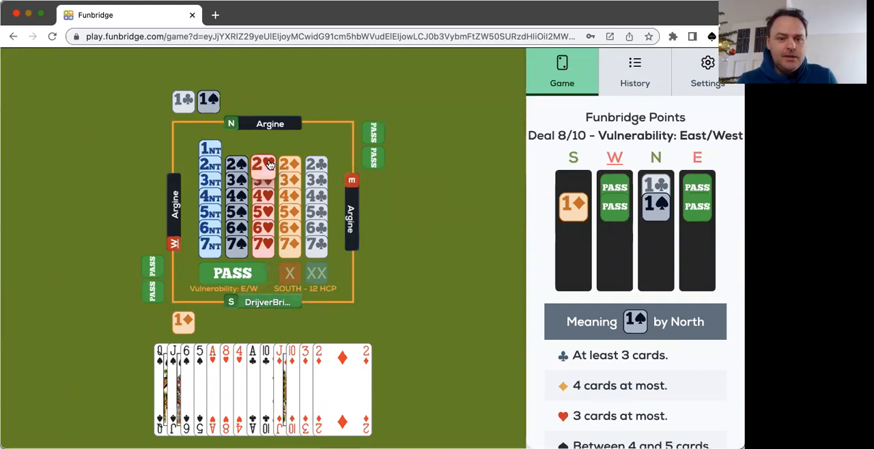
- Make South's bid on deal 8, leading to North declaring 4♠
{"action": "left_click", "coordinate": [262, 164]}
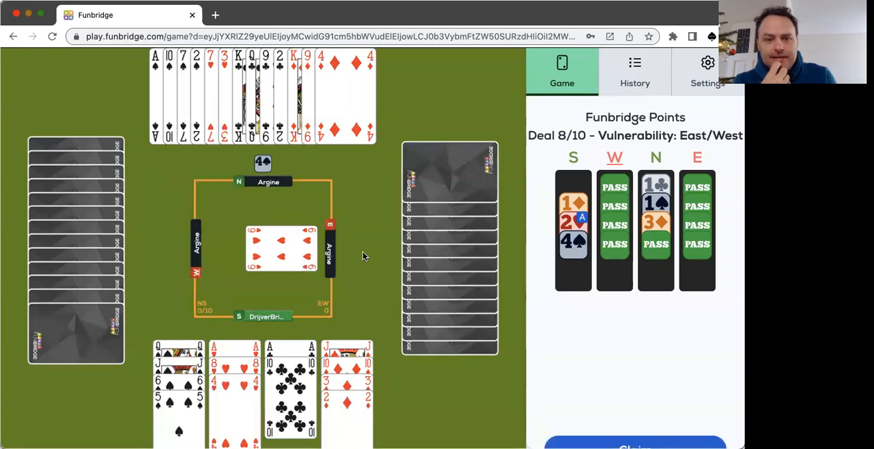
{"action": "mouse_move", "coordinate": [325, 295]}
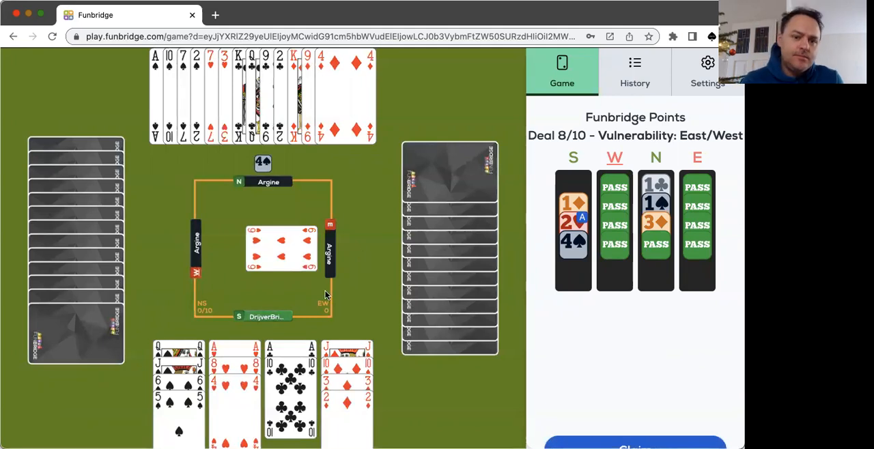
- Play cards from North's dummy and South's hand through several tricks of the 4♠ contract
{"action": "left_click", "coordinate": [235, 382]}
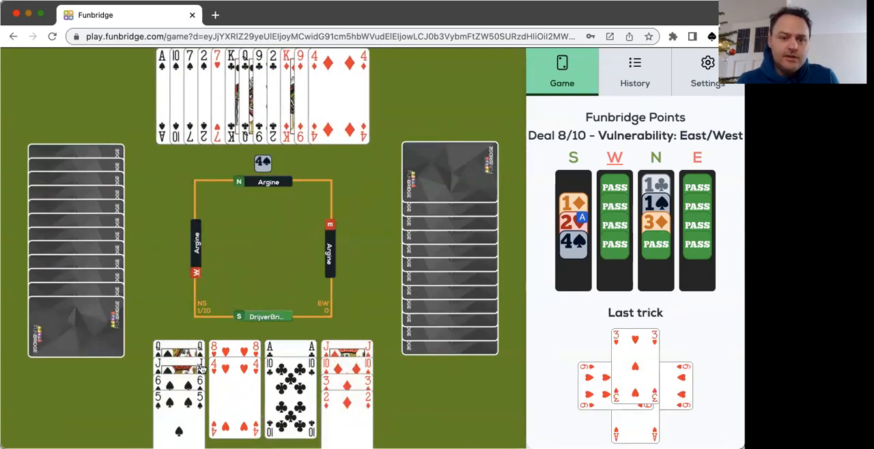
{"action": "left_click", "coordinate": [180, 362]}
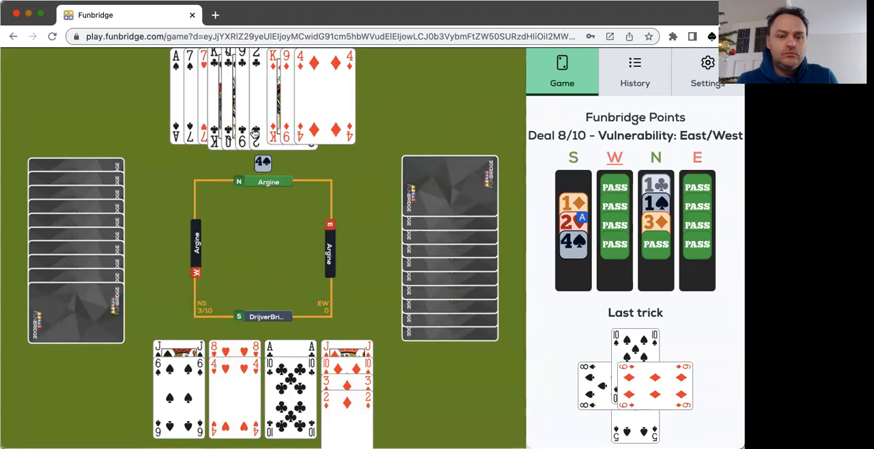
{"action": "left_click", "coordinate": [254, 134]}
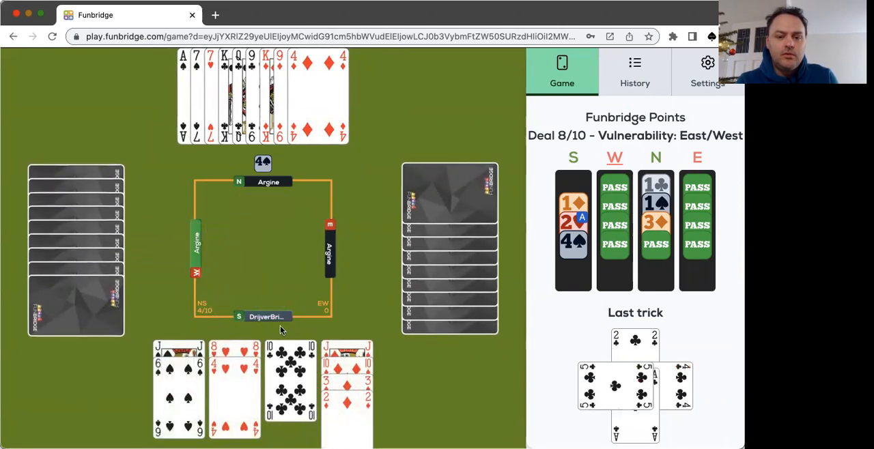
{"action": "left_click", "coordinate": [290, 389]}
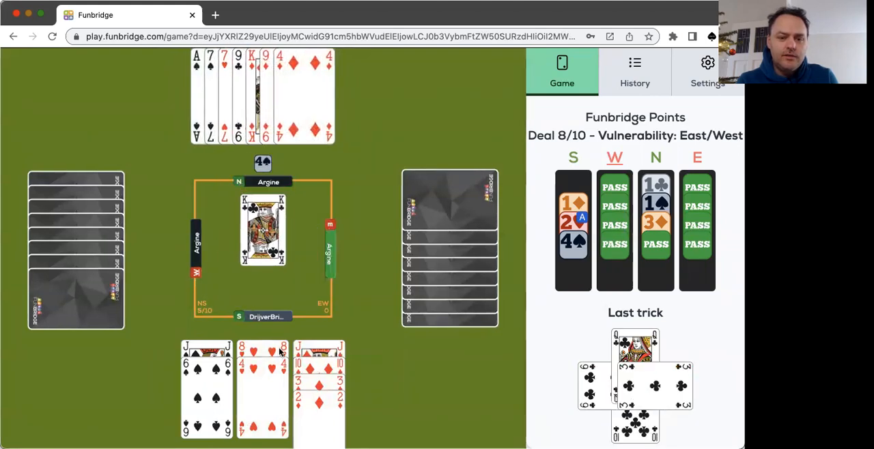
{"action": "mouse_move", "coordinate": [272, 397]}
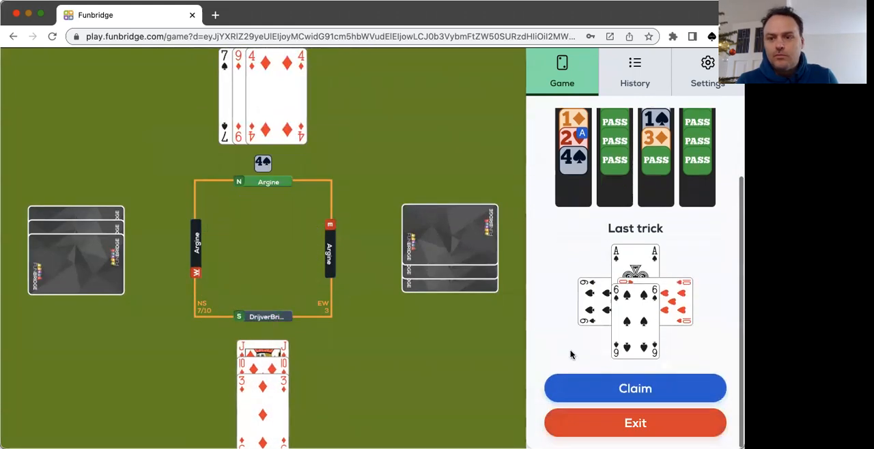
- Claim the last three tricks for 4♠ made (80.77%, 2/14) and start deal 9
{"action": "left_click", "coordinate": [635, 387]}
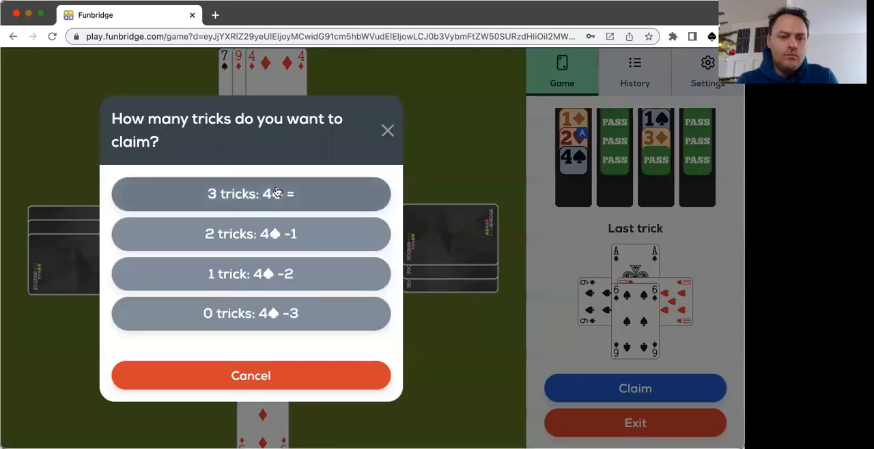
{"action": "left_click", "coordinate": [251, 194]}
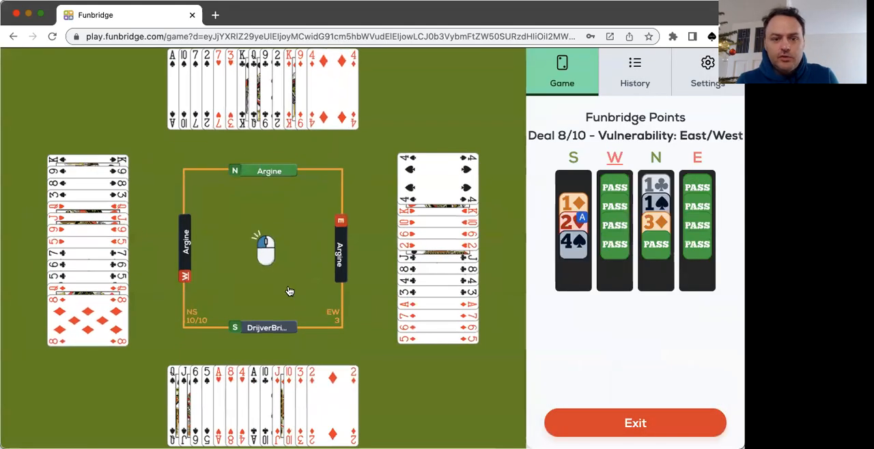
{"action": "mouse_move", "coordinate": [299, 268]}
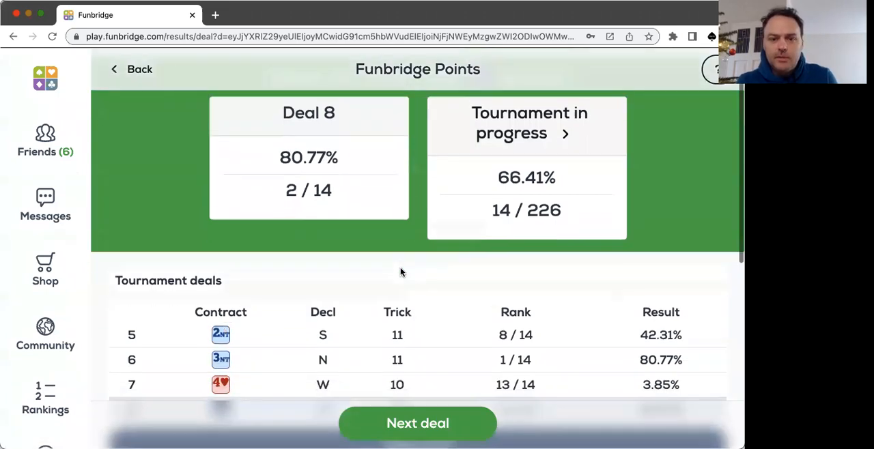
{"action": "left_click", "coordinate": [418, 423]}
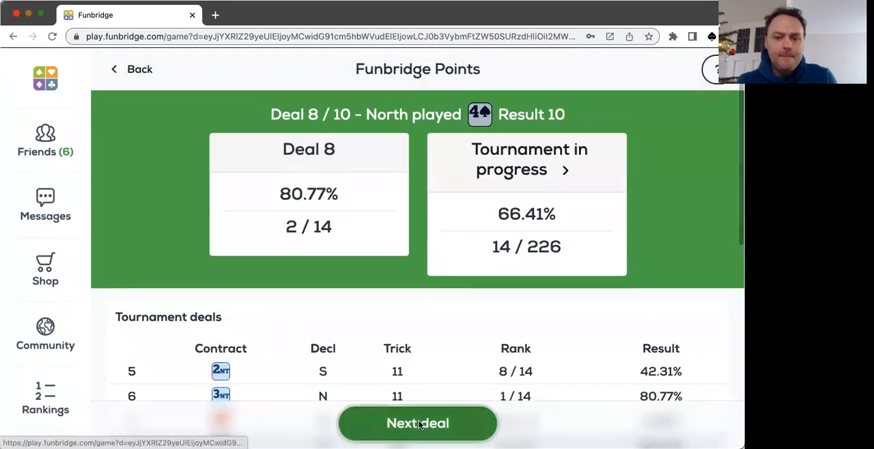
{"action": "left_click", "coordinate": [418, 423]}
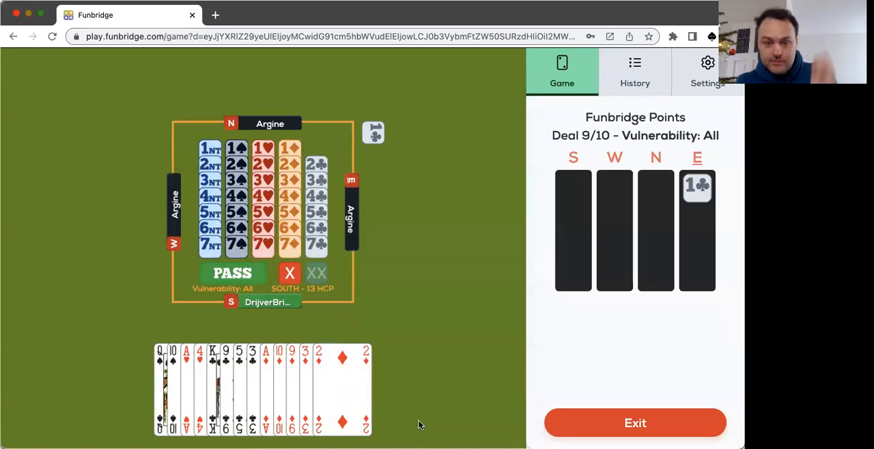
{"action": "mouse_move", "coordinate": [355, 281]}
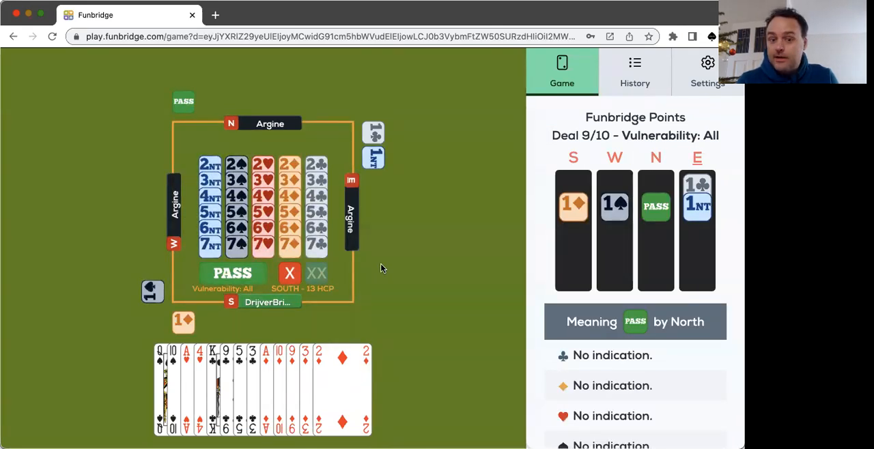
- Pass on South's turn so the auction ends with East declaring 1NT
{"action": "left_click", "coordinate": [232, 273]}
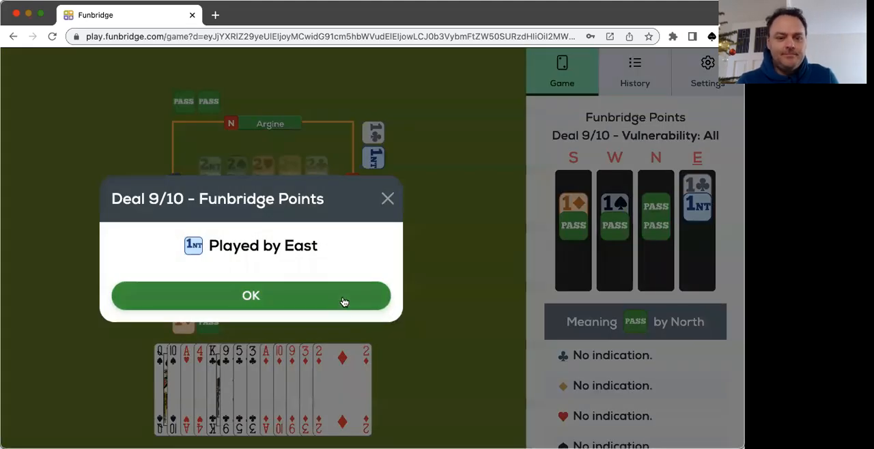
- Defend East's 1NT to 8 tricks (38.46%, 5/14) and continue to deal 10
{"action": "left_click", "coordinate": [251, 295]}
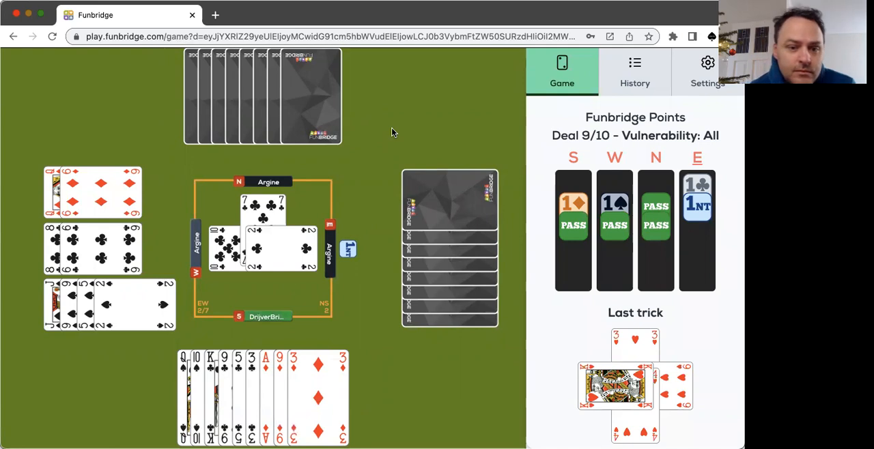
{"action": "left_click", "coordinate": [295, 363]}
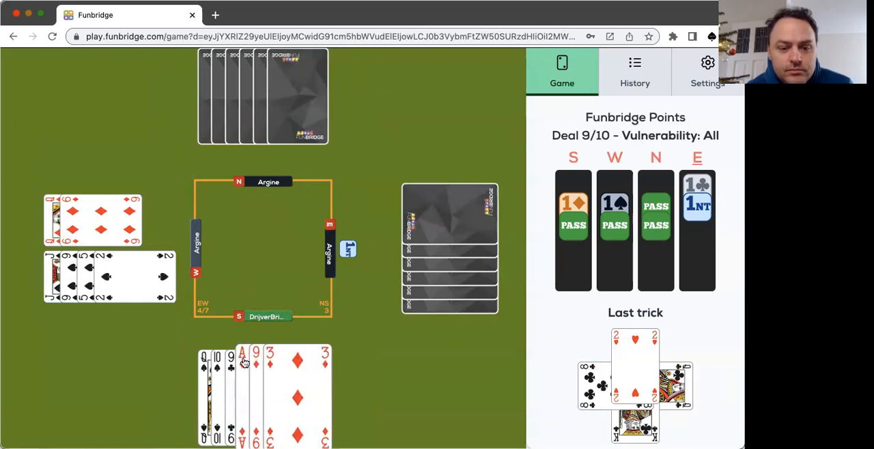
{"action": "left_click", "coordinate": [242, 362]}
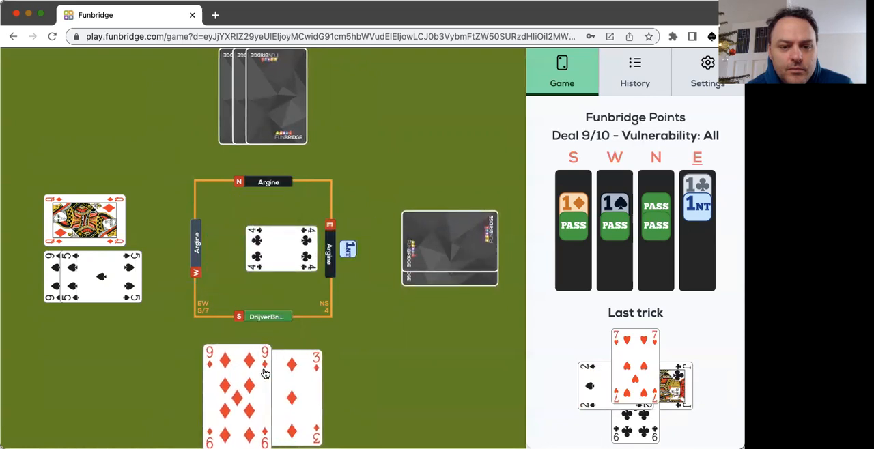
{"action": "left_click", "coordinate": [262, 372]}
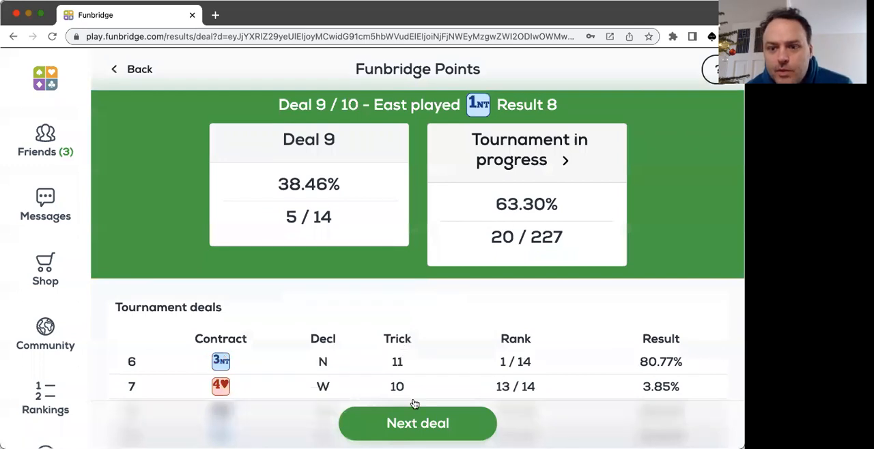
{"action": "left_click", "coordinate": [418, 423]}
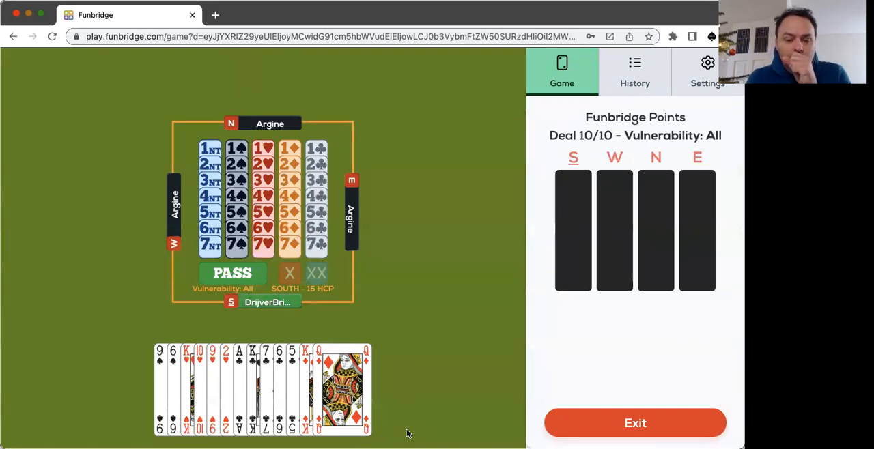
{"action": "mouse_move", "coordinate": [418, 218]}
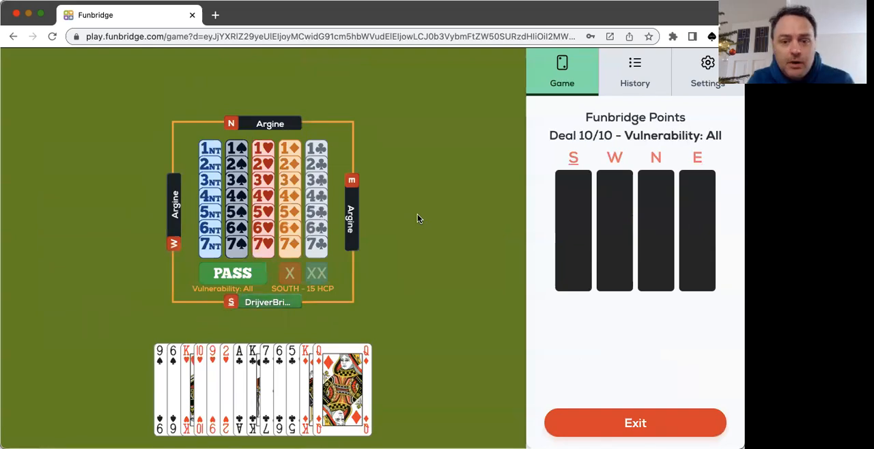
{"action": "mouse_move", "coordinate": [145, 333]}
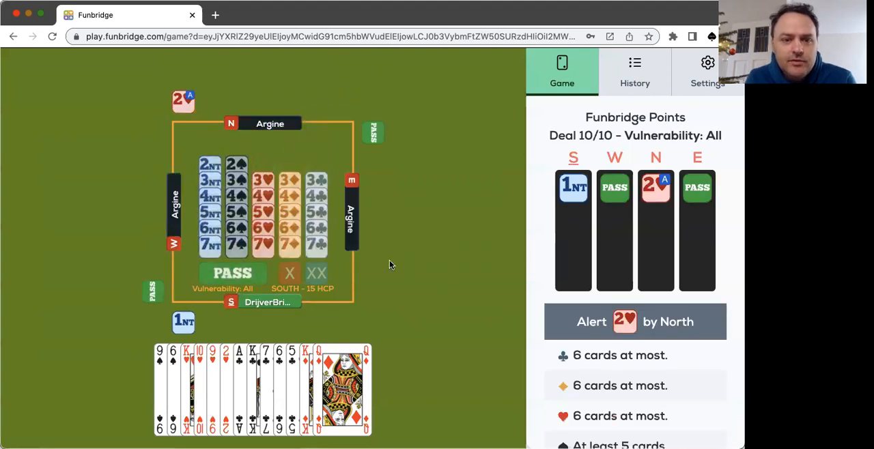
- Respond 2♠ to North's alerted bid, then jump to 6NT over North's 5NT
{"action": "left_click", "coordinate": [237, 163]}
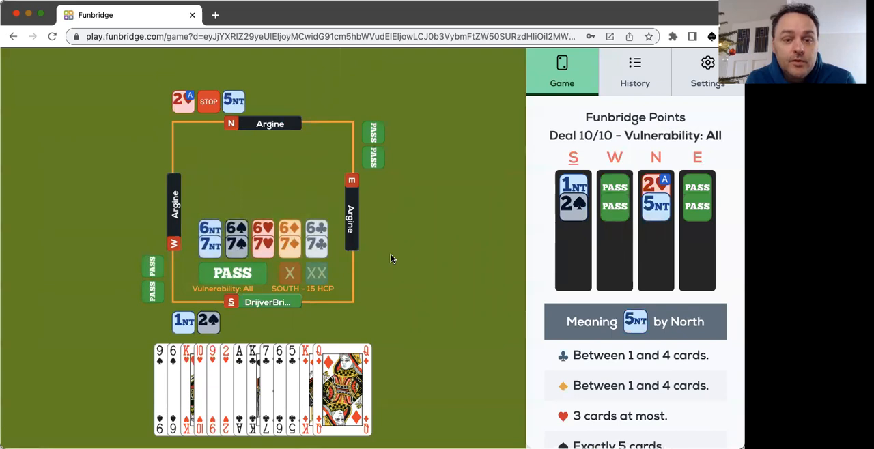
{"action": "left_click", "coordinate": [234, 101]}
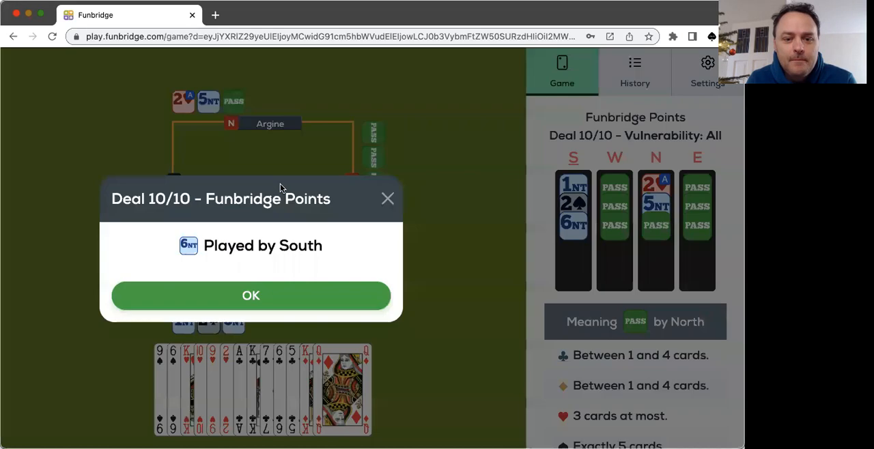
- Dismiss the 'Played by South' notice and play the first tricks from dummy and hand
{"action": "left_click", "coordinate": [251, 295]}
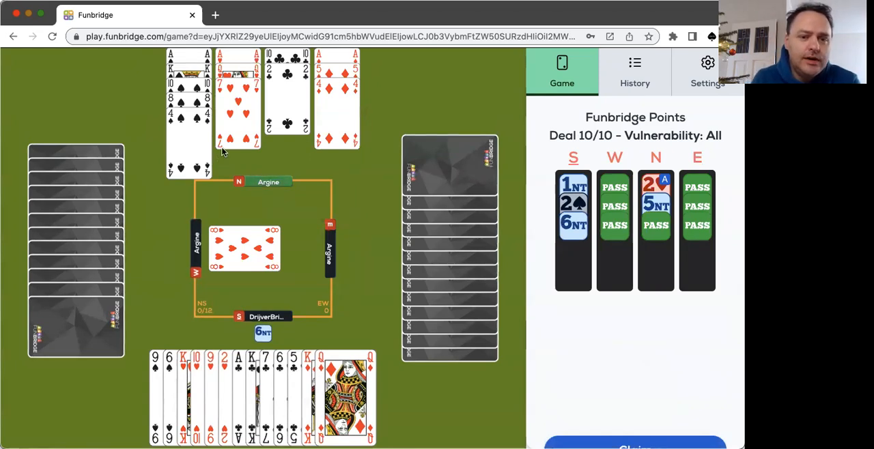
{"action": "left_click", "coordinate": [237, 102]}
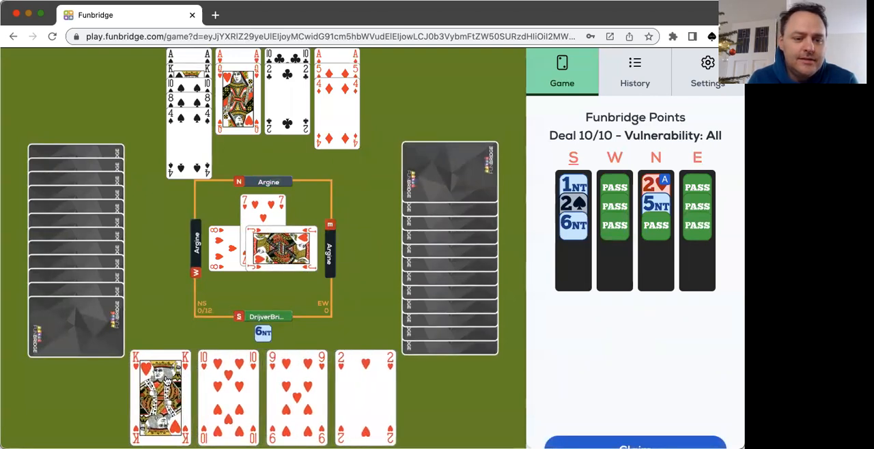
{"action": "left_click", "coordinate": [161, 399]}
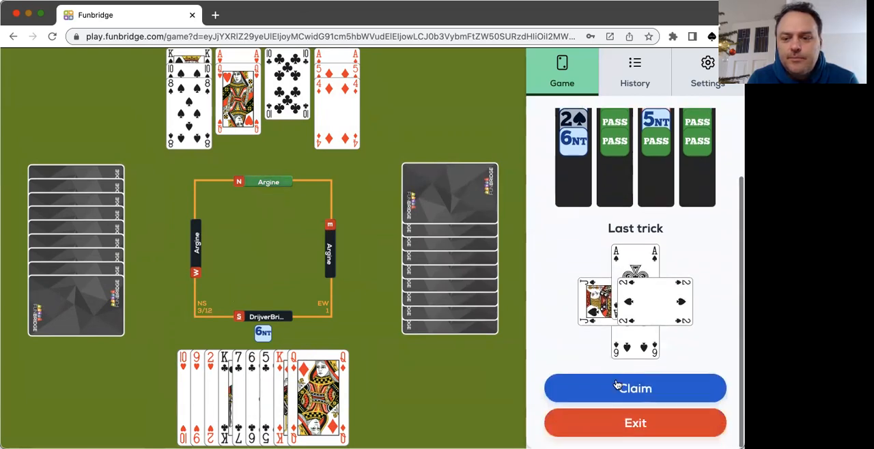
- Claim the remaining tricks for 12 in 6NT, scoring 69.23%, and continue to results
{"action": "left_click", "coordinate": [633, 388]}
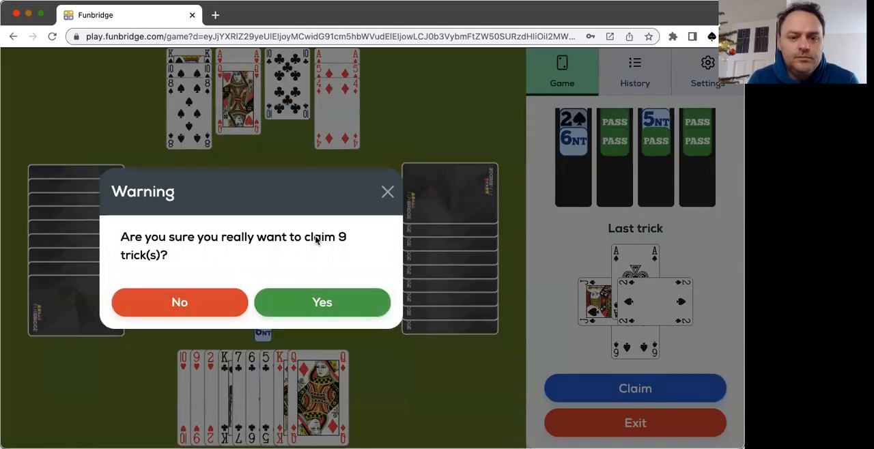
{"action": "left_click", "coordinate": [323, 303]}
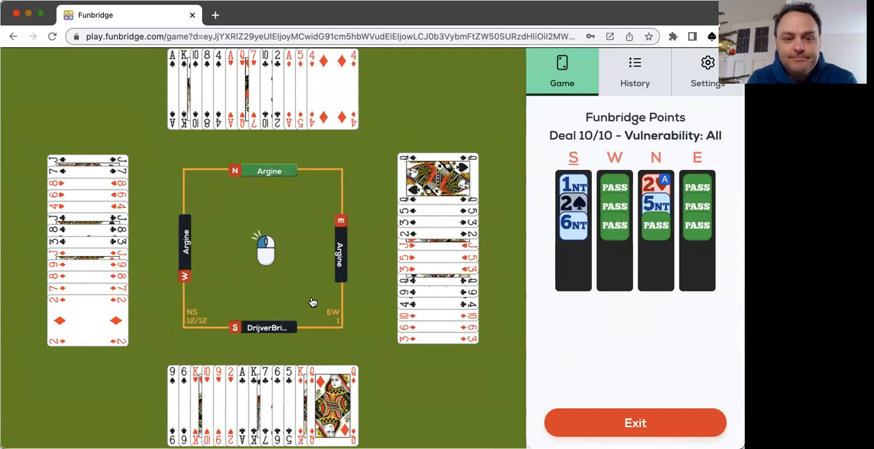
{"action": "left_click", "coordinate": [635, 424]}
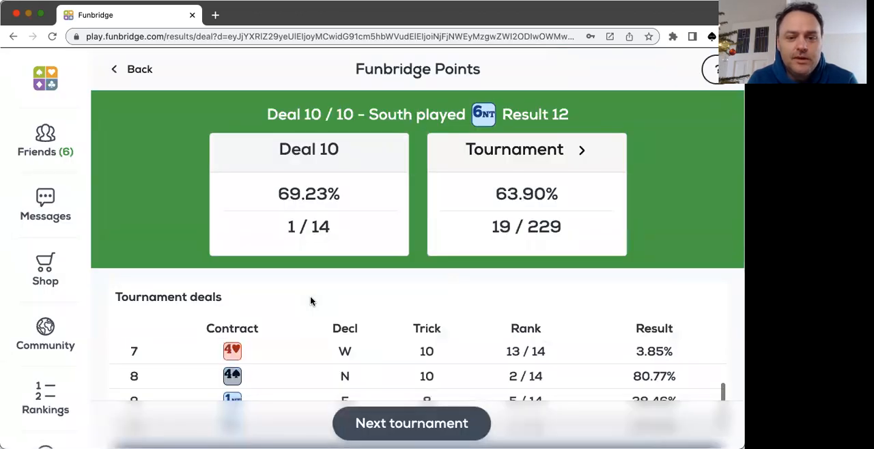
{"action": "scroll", "scroll_direction": "down", "scroll_amount": 3}
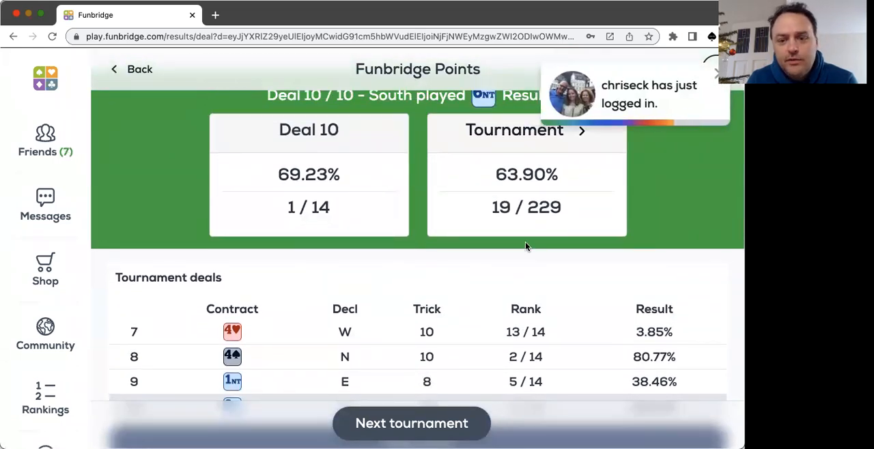
{"action": "mouse_move", "coordinate": [545, 216]}
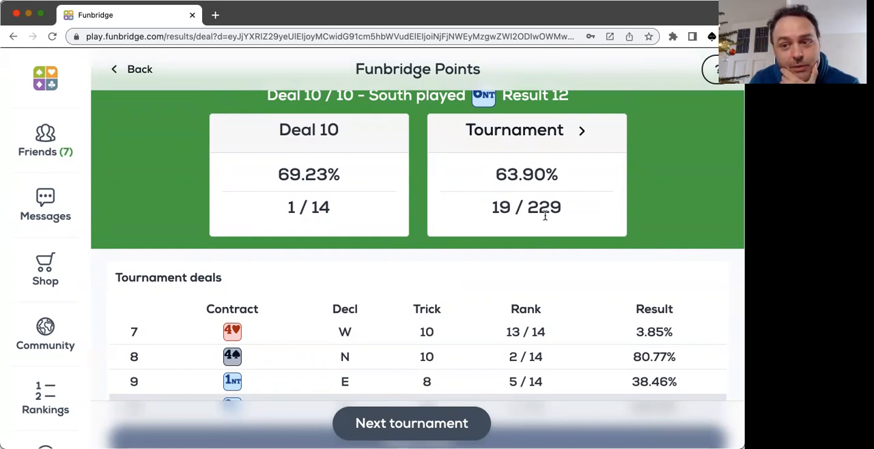
{"action": "mouse_move", "coordinate": [463, 302]}
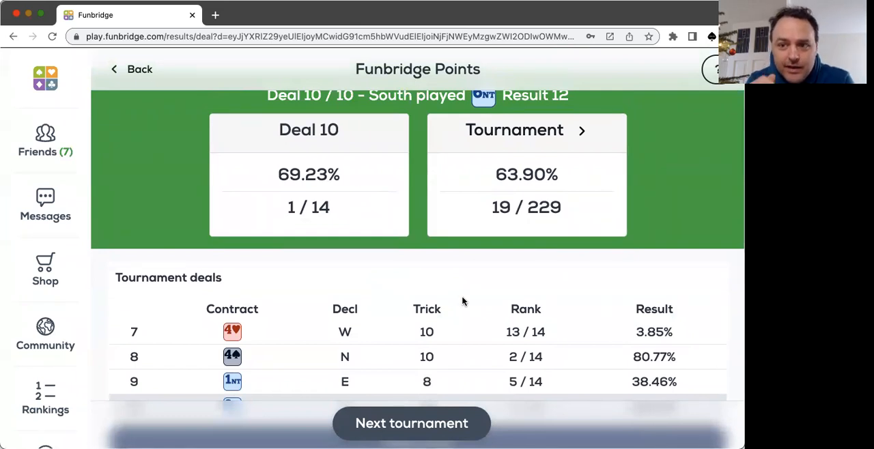
{"action": "scroll", "scroll_direction": "down", "scroll_amount": 3}
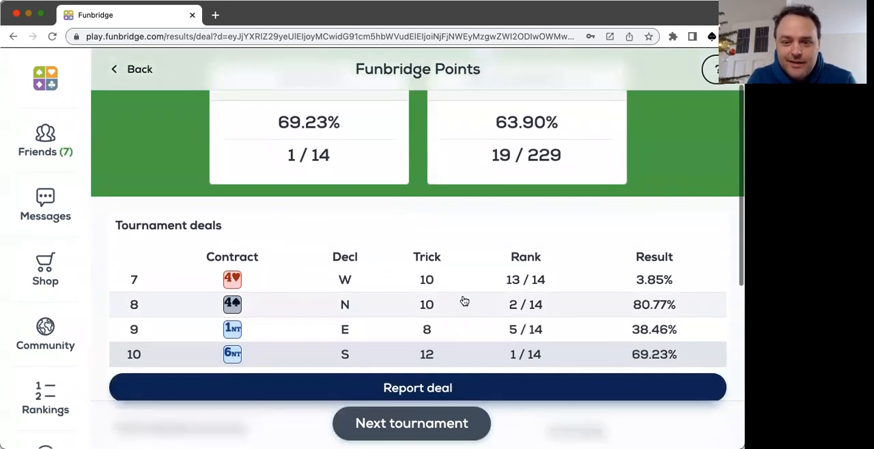